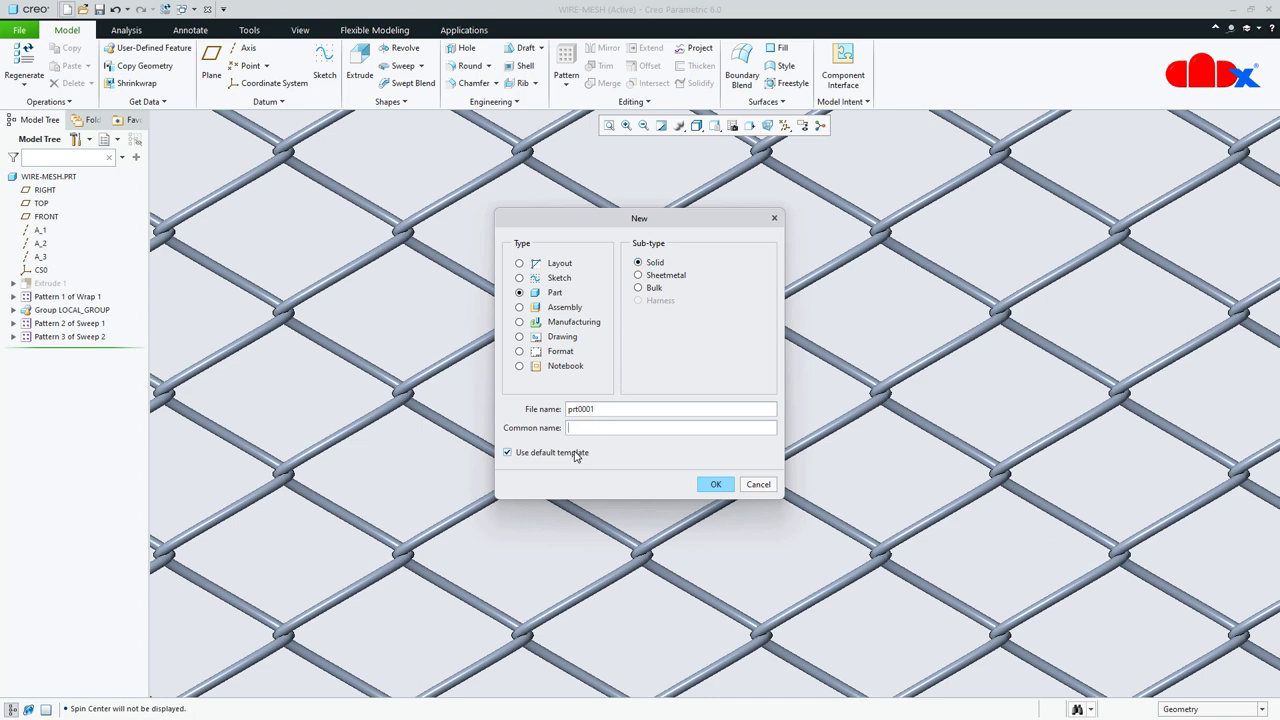
# - Create a new solid part from the solid_part_mmks template instead of the default
pyautogui.click(716, 484)
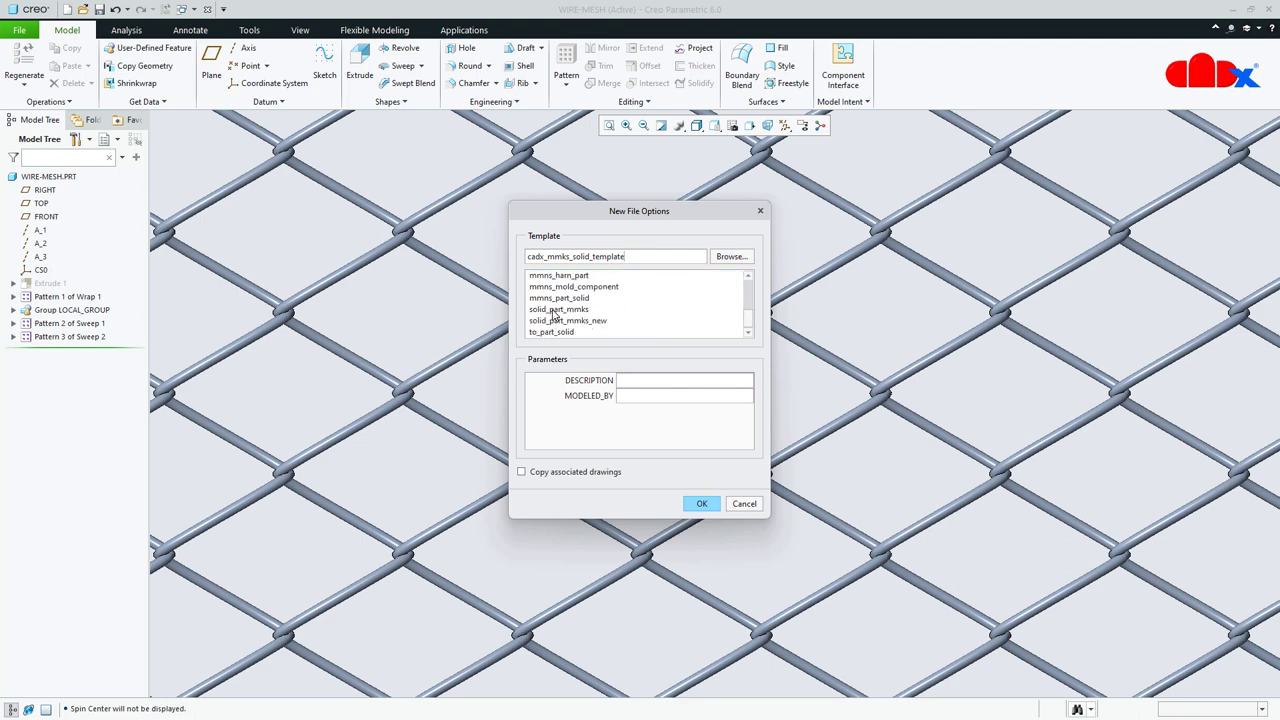
pyautogui.click(559, 309)
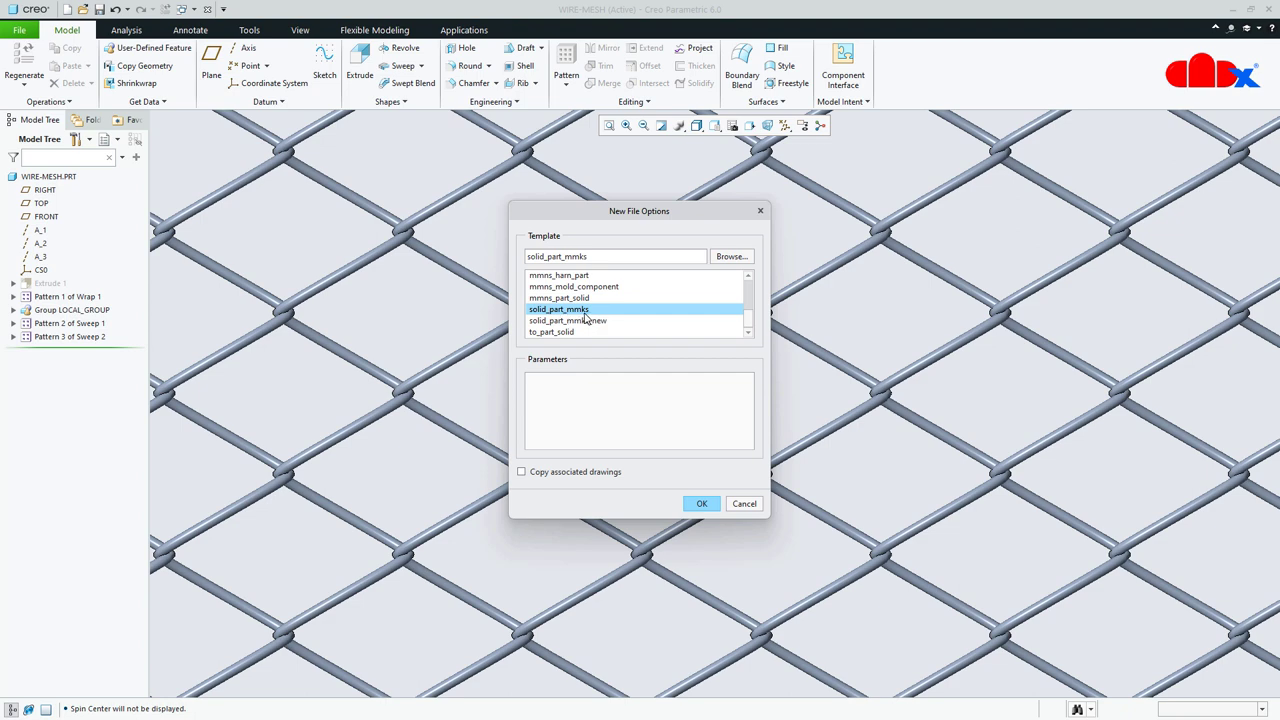
pyautogui.click(701, 503)
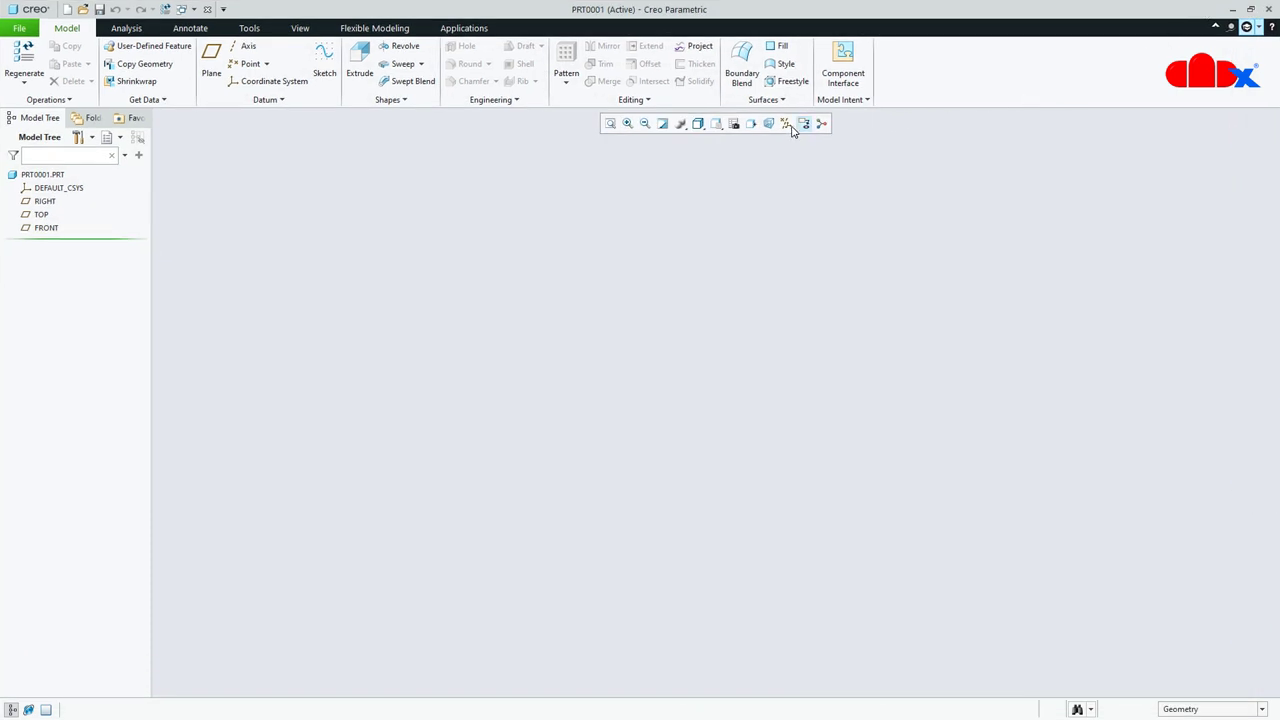
# - Start an extrusion sketched on the TOP plane, viewed straight on
pyautogui.click(787, 123)
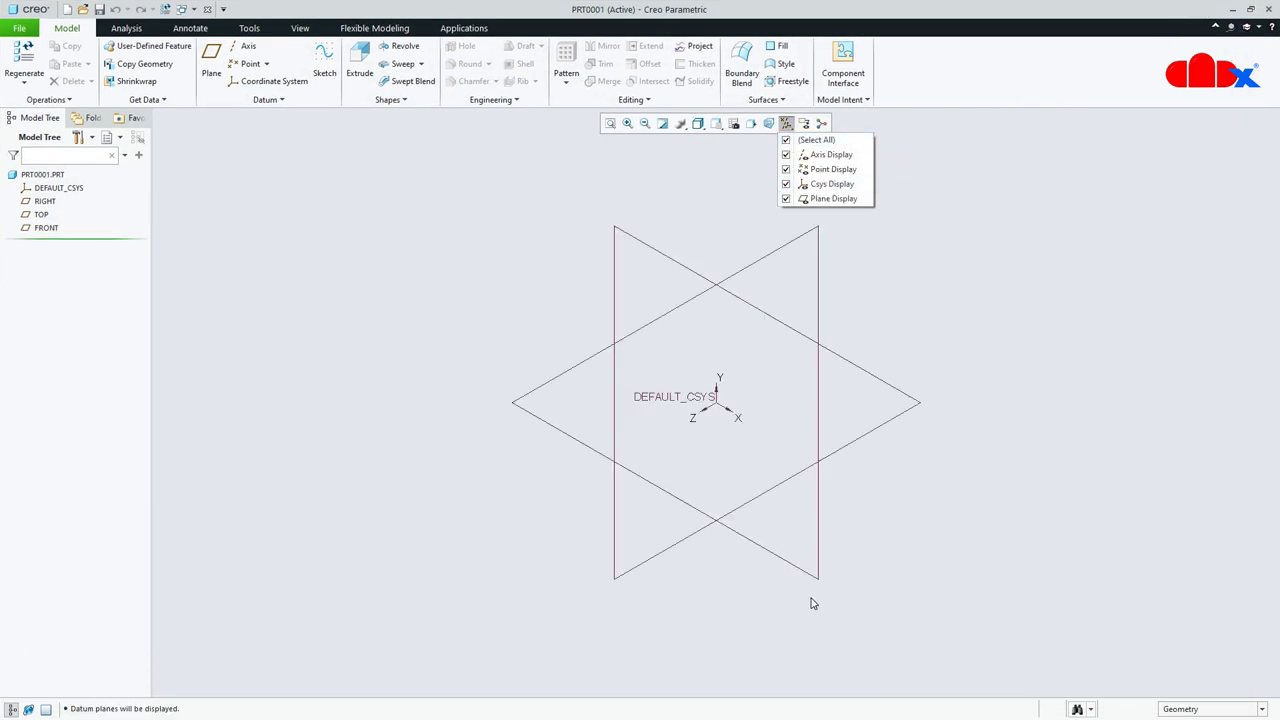
pyautogui.click(434, 220)
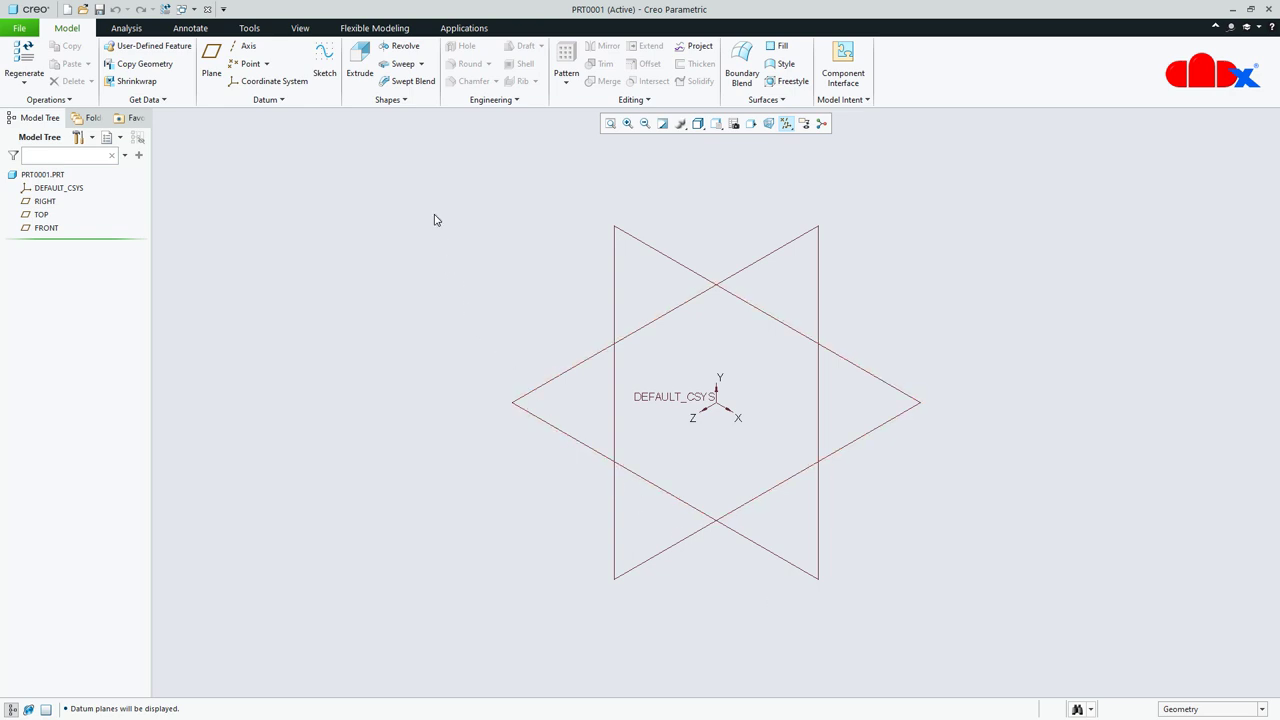
pyautogui.click(359, 63)
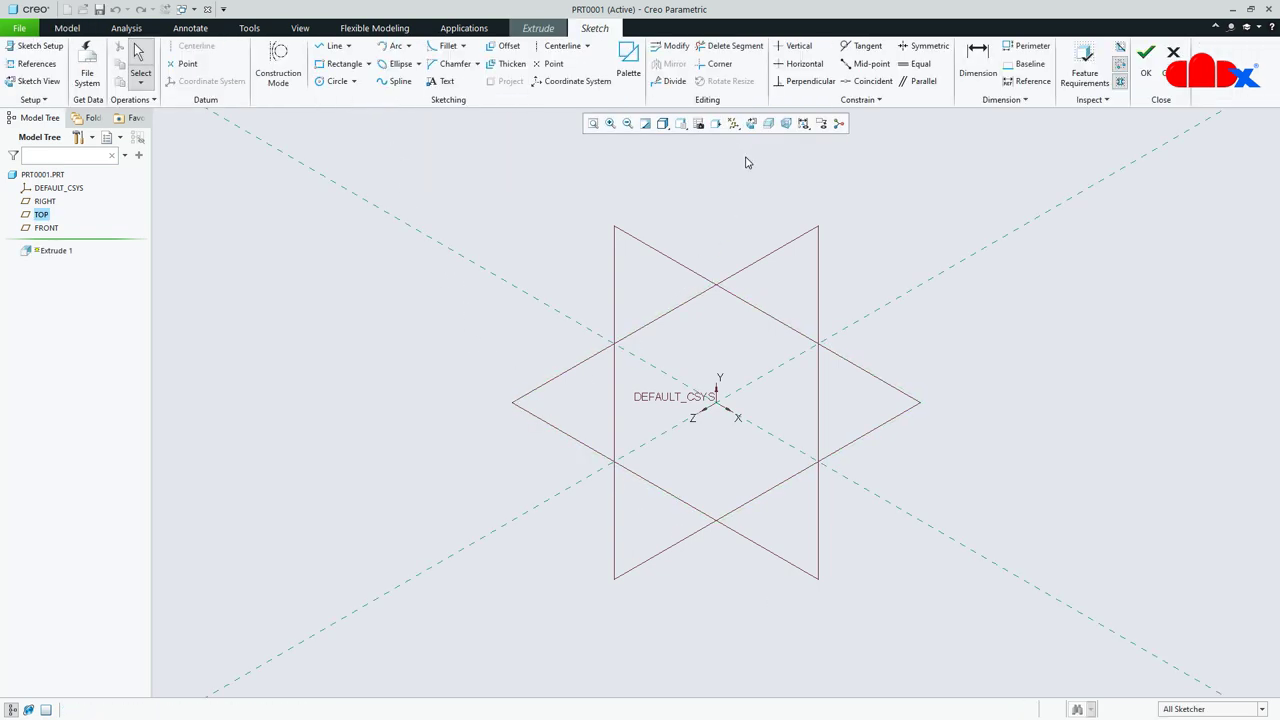
pyautogui.click(735, 123)
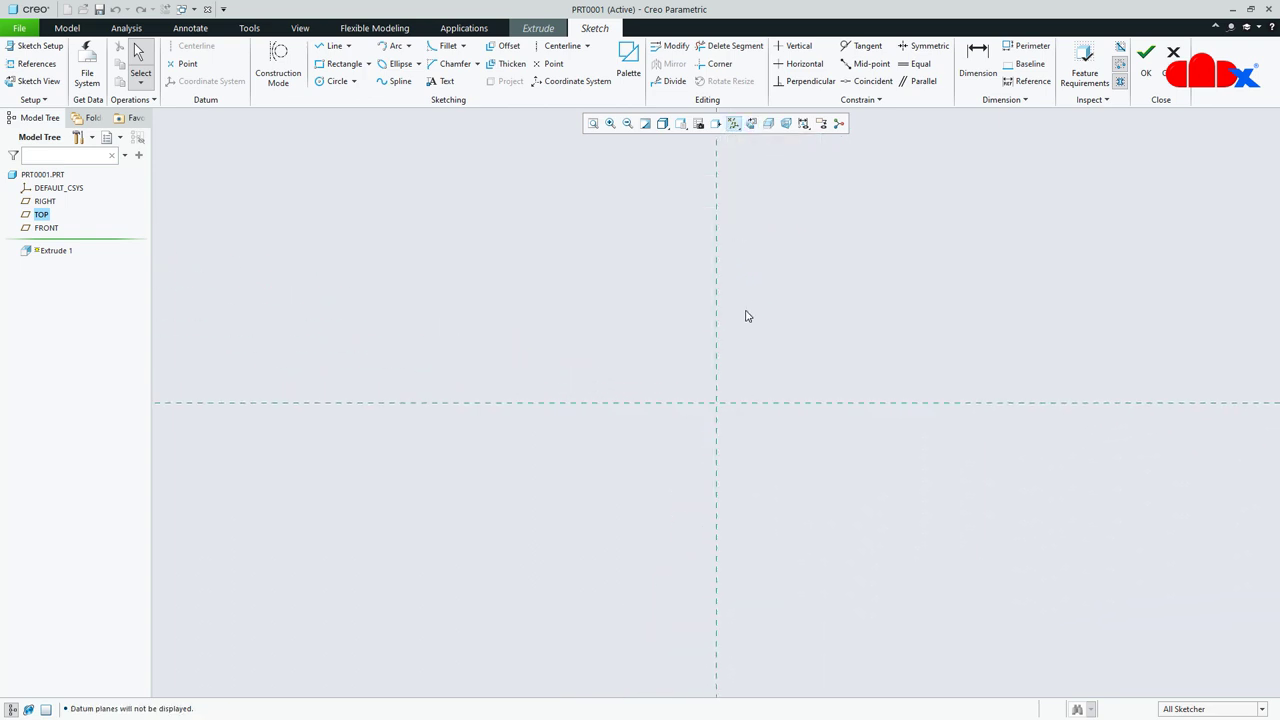
pyautogui.moveTo(420, 63)
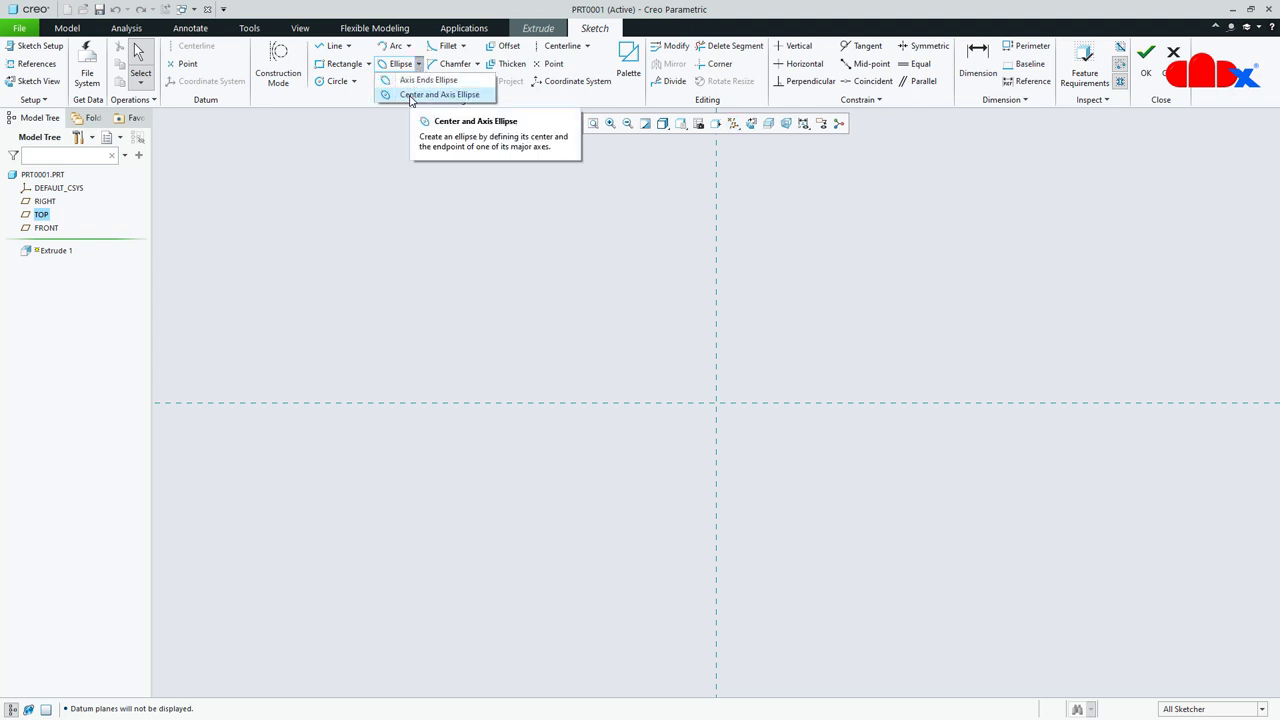
# - Draw a centre-and-axis ellipse at the origin, dimensioned 24 by 6
pyautogui.click(438, 94)
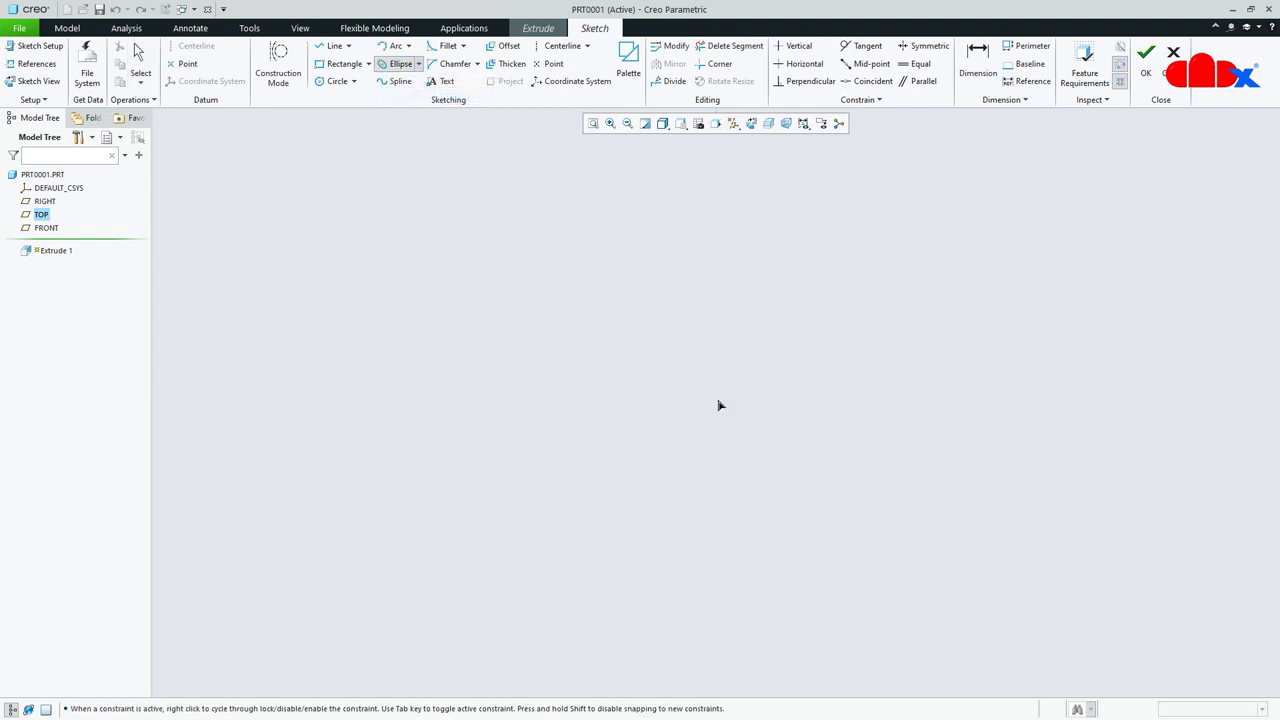
pyautogui.moveTo(715, 401); pyautogui.dragTo(785, 401)
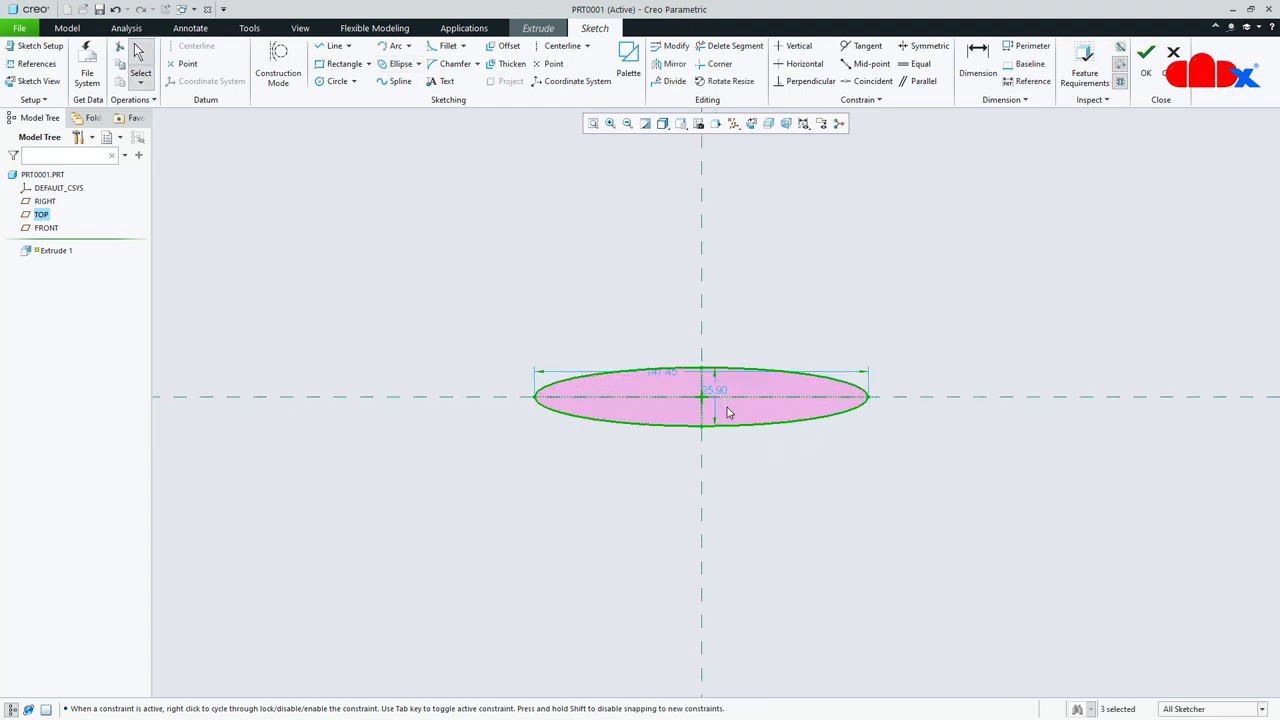
pyautogui.doubleClick(711, 387)
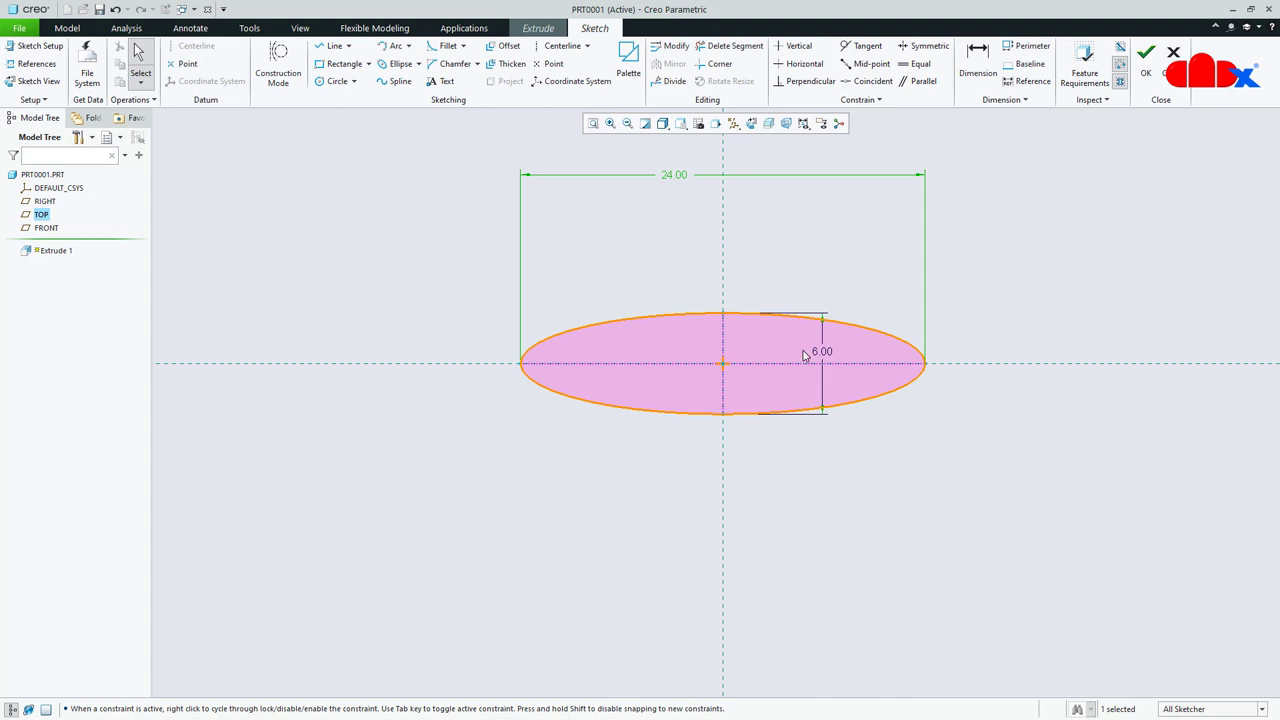
# - Extrude the ellipse sketch as a surface 520 deep
pyautogui.click(1146, 52)
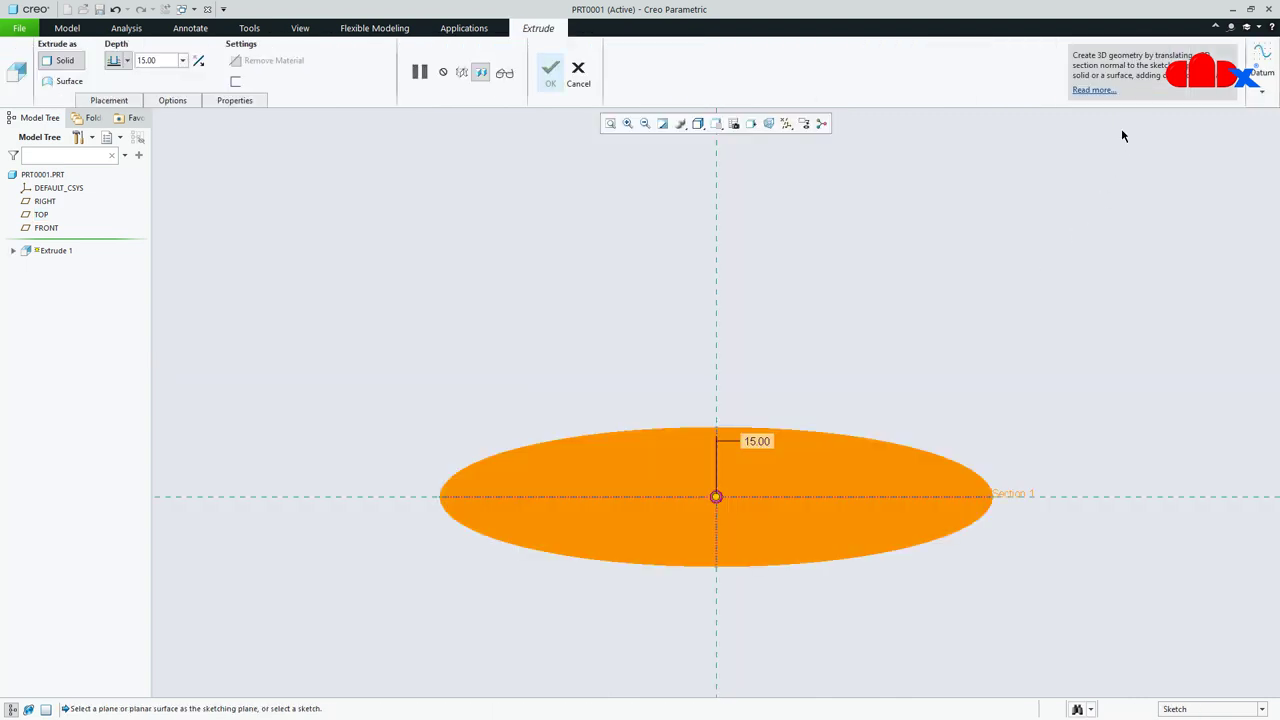
pyautogui.click(48, 81)
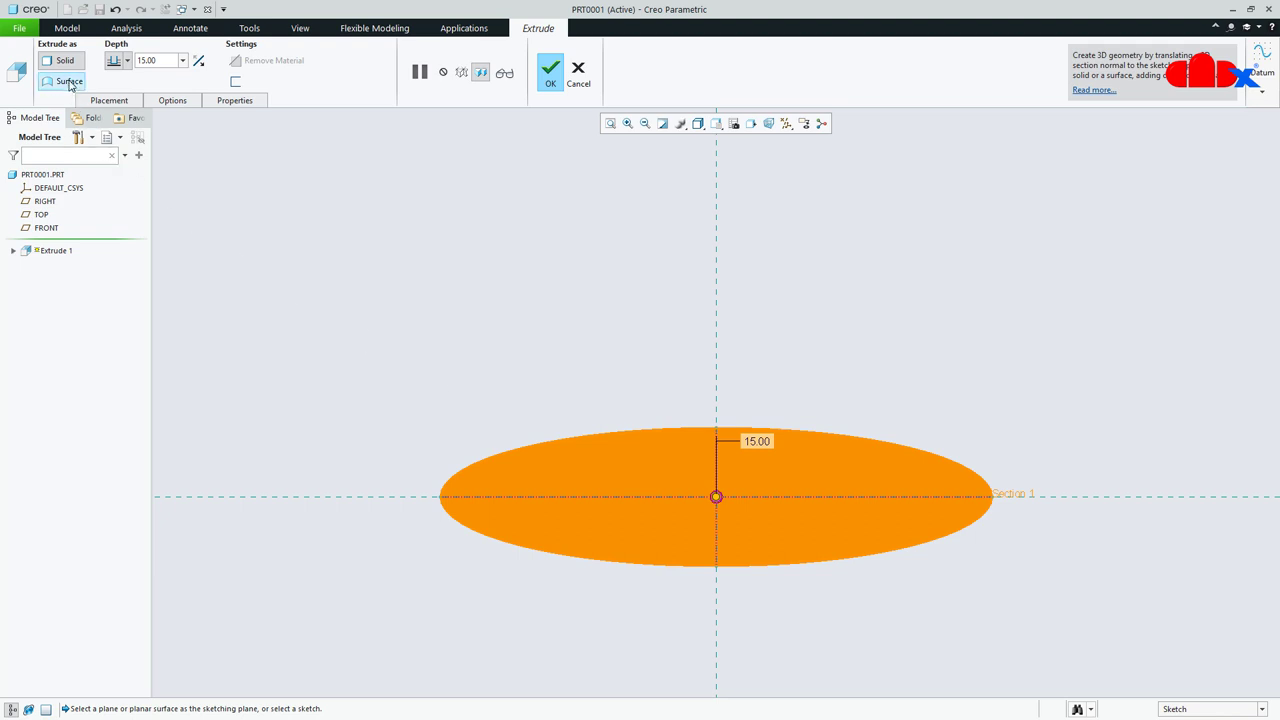
pyautogui.click(68, 81)
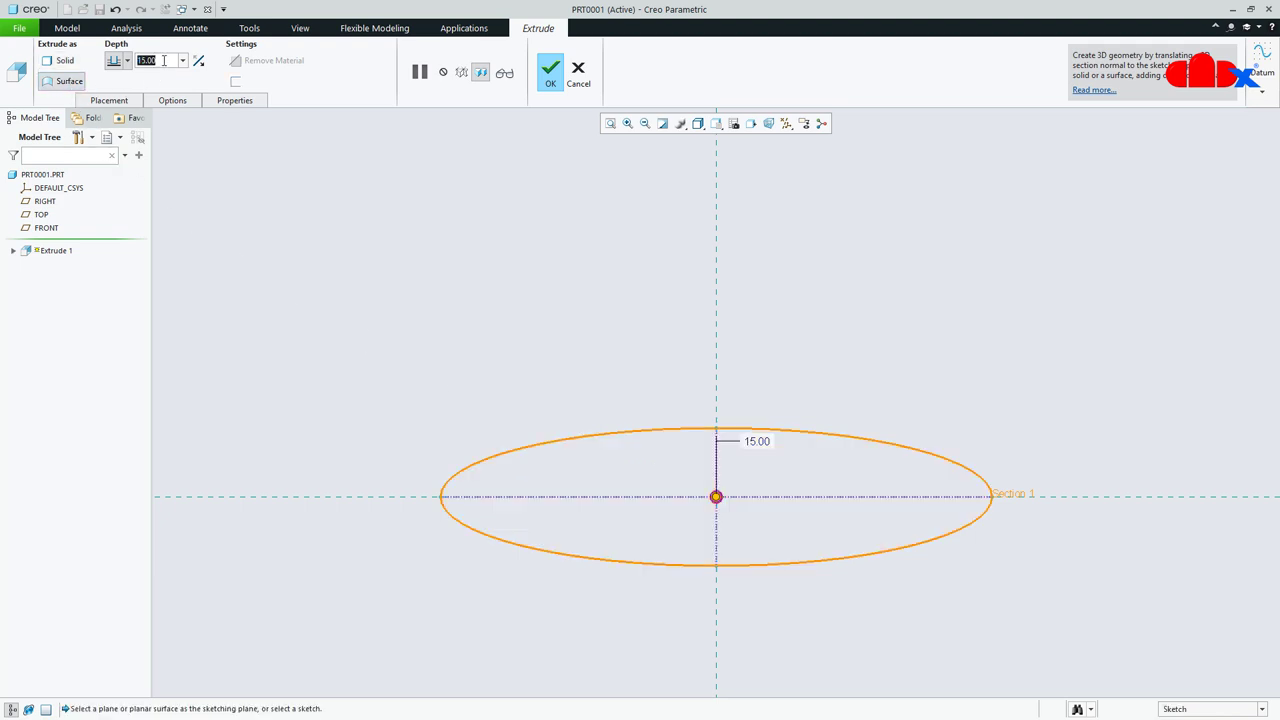
pyautogui.write('520')
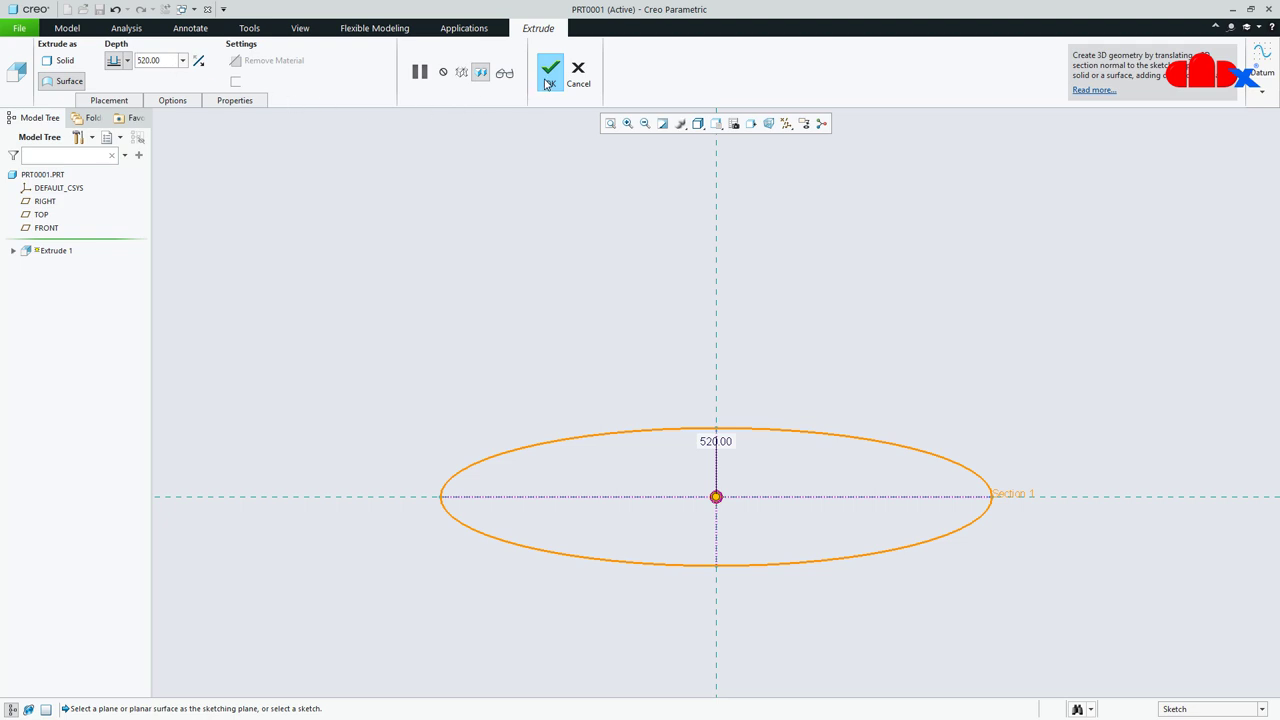
pyautogui.click(550, 68)
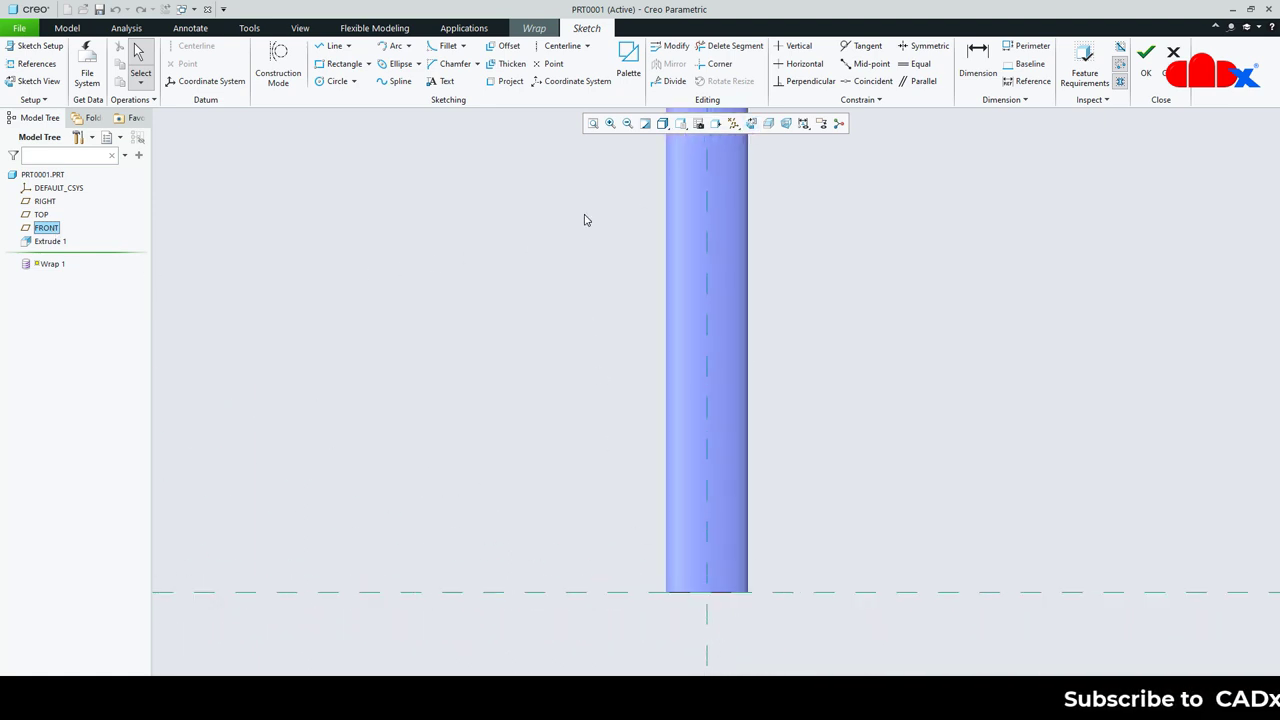
# - Wrap a diagonal line, referenced to the tube's end edge, onto the elliptical surface
pyautogui.click(577, 81)
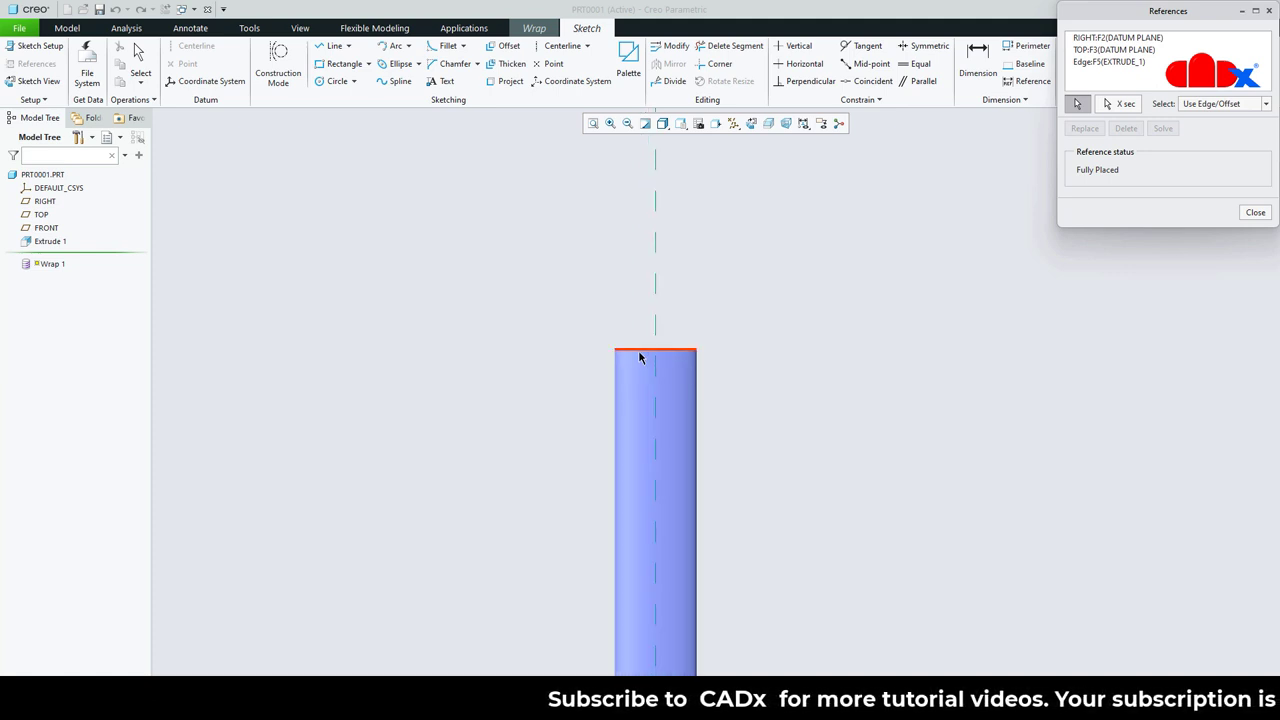
pyautogui.click(1255, 212)
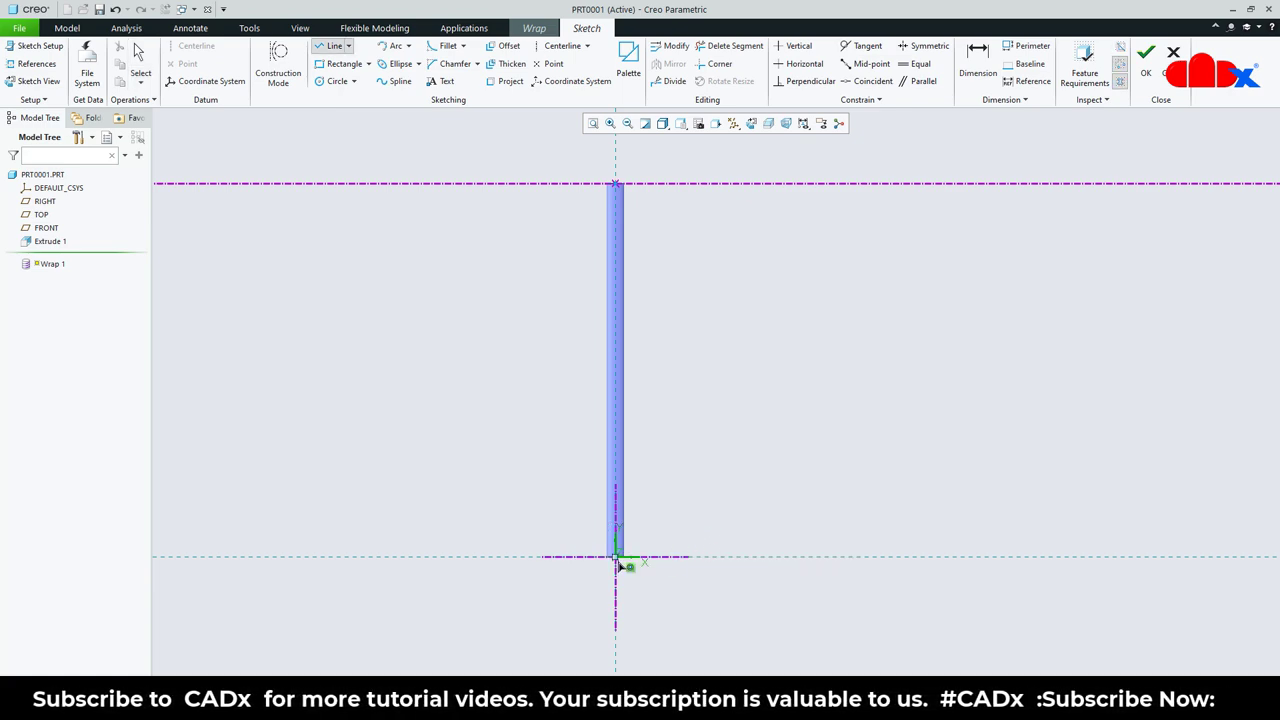
pyautogui.moveTo(620, 553); pyautogui.dragTo(1005, 188)
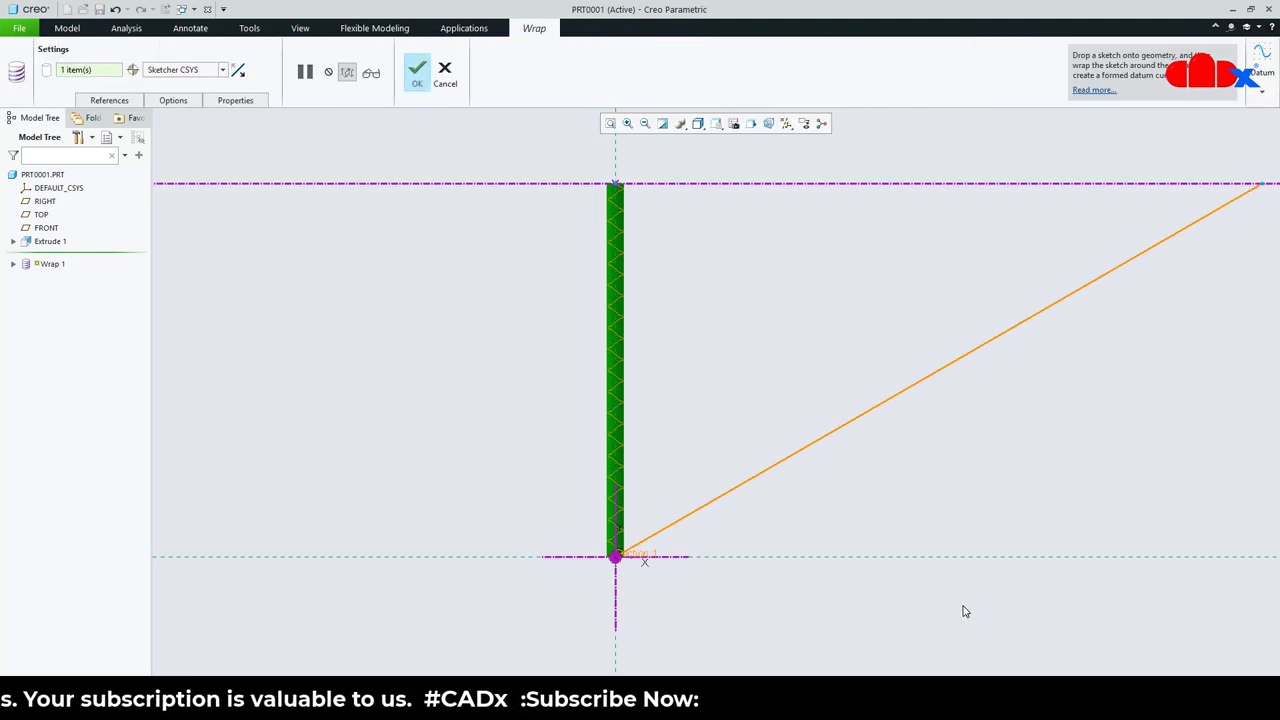
pyautogui.click(417, 71)
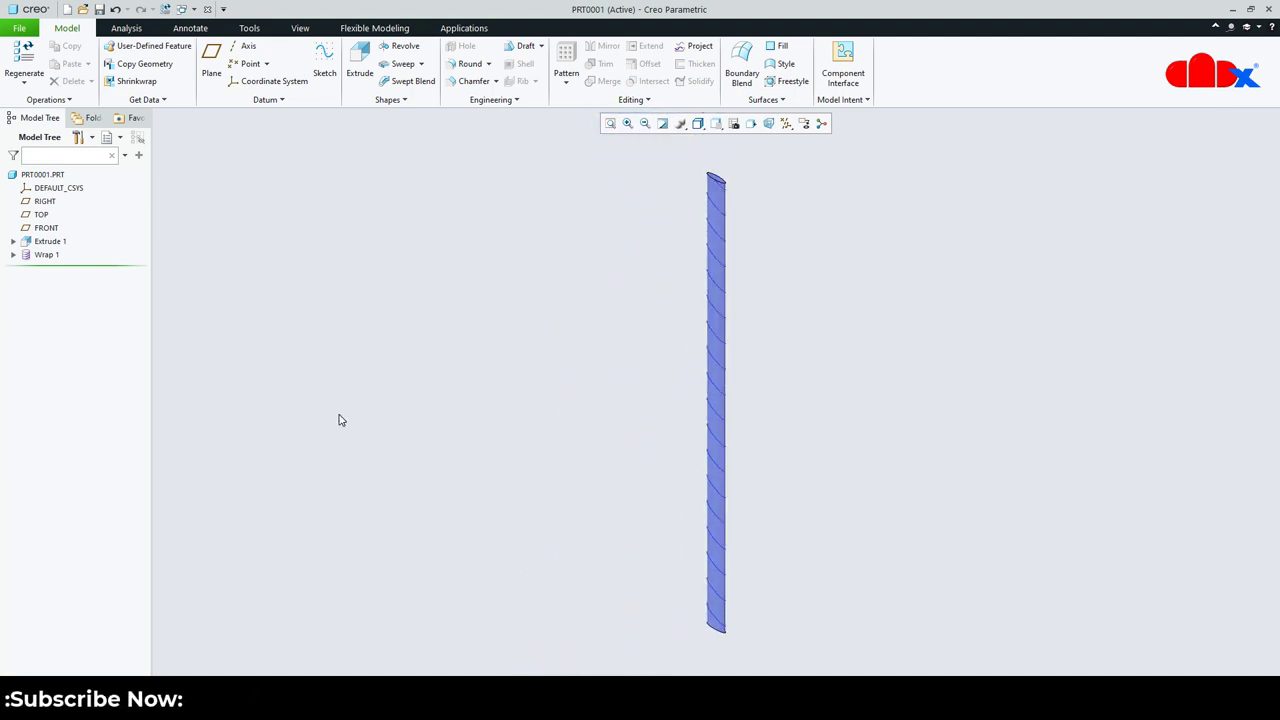
# - Hide Extrude 1 and measure a wrap curve endpoint's coordinates, then return to Model
pyautogui.click(50, 241)
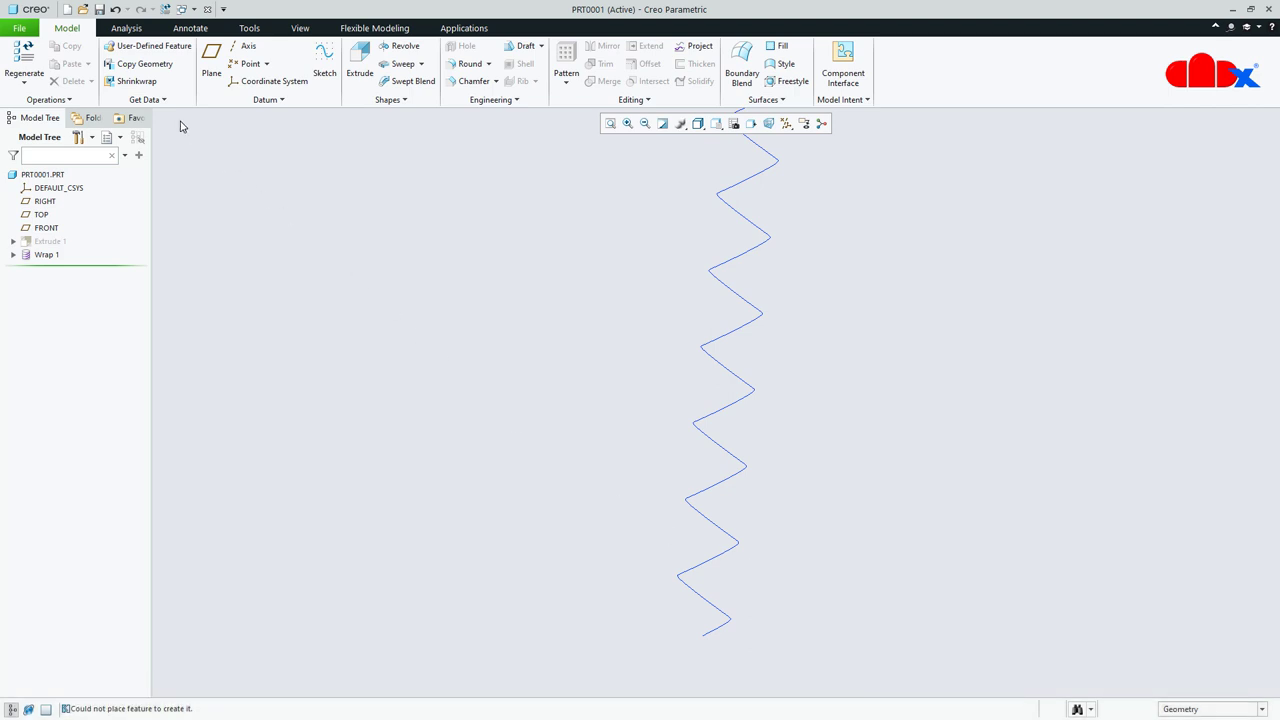
pyautogui.click(126, 27)
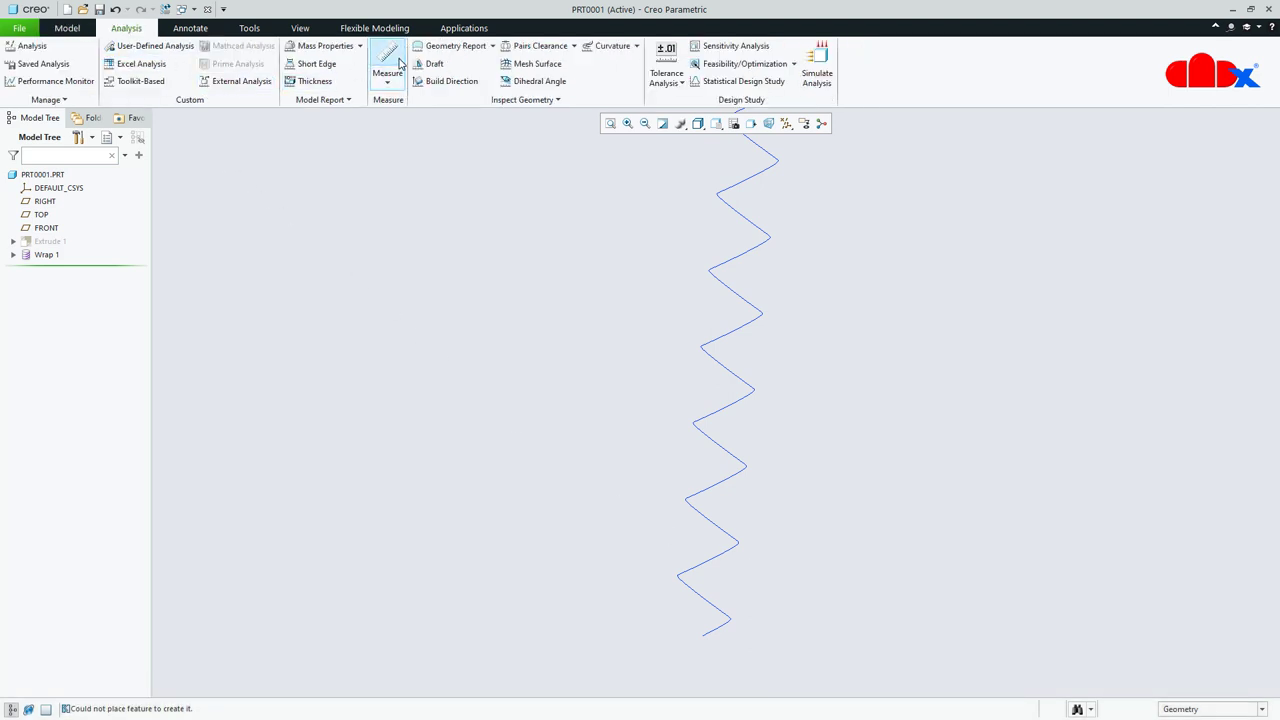
pyautogui.click(387, 70)
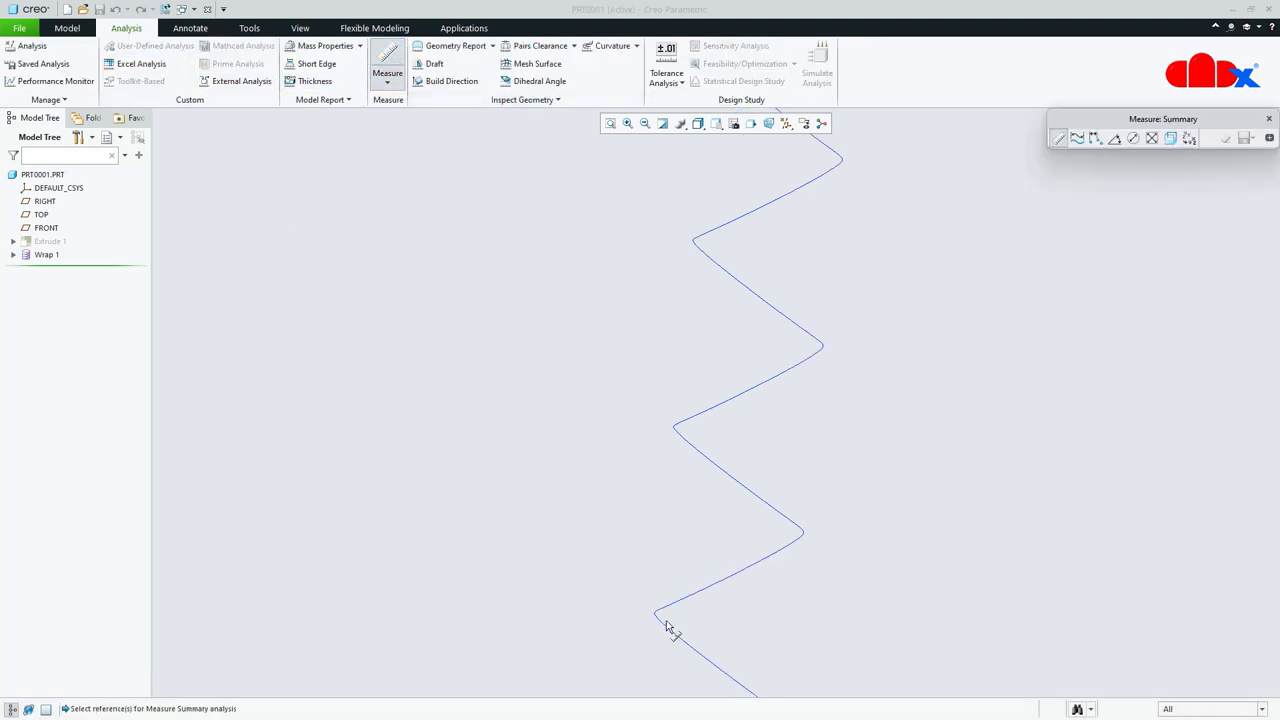
pyautogui.click(665, 615)
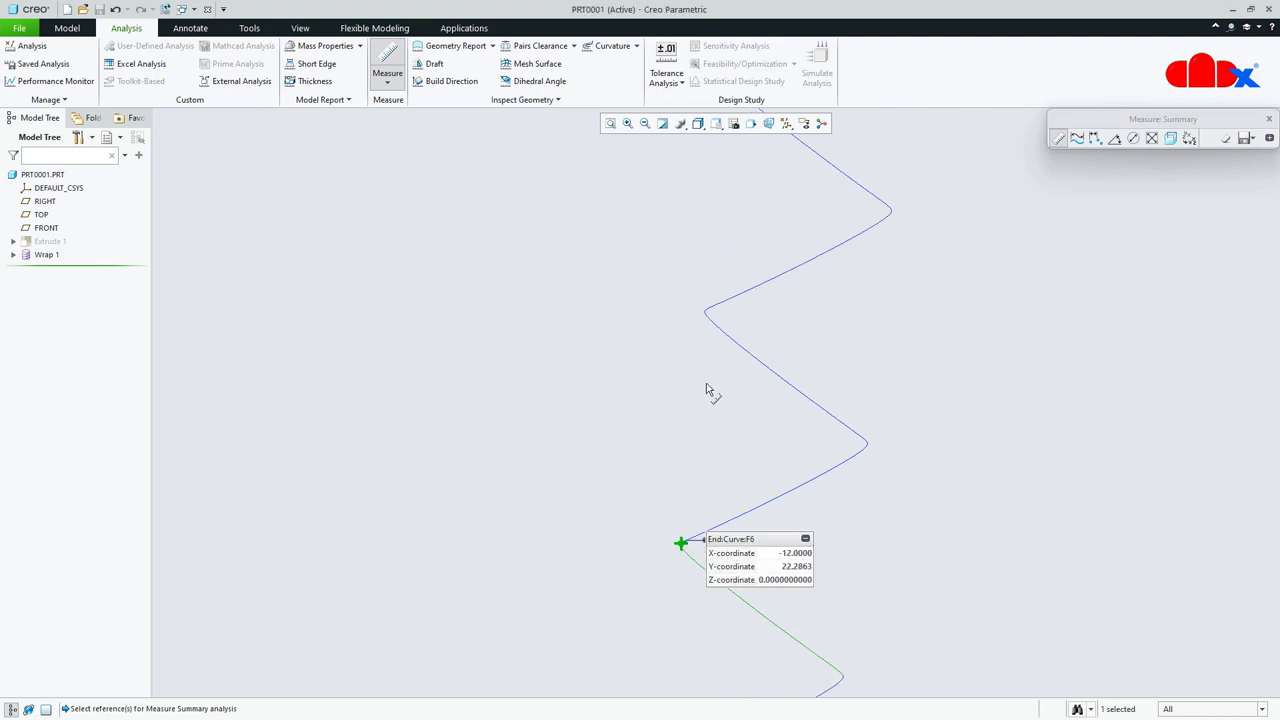
pyautogui.click(705, 310)
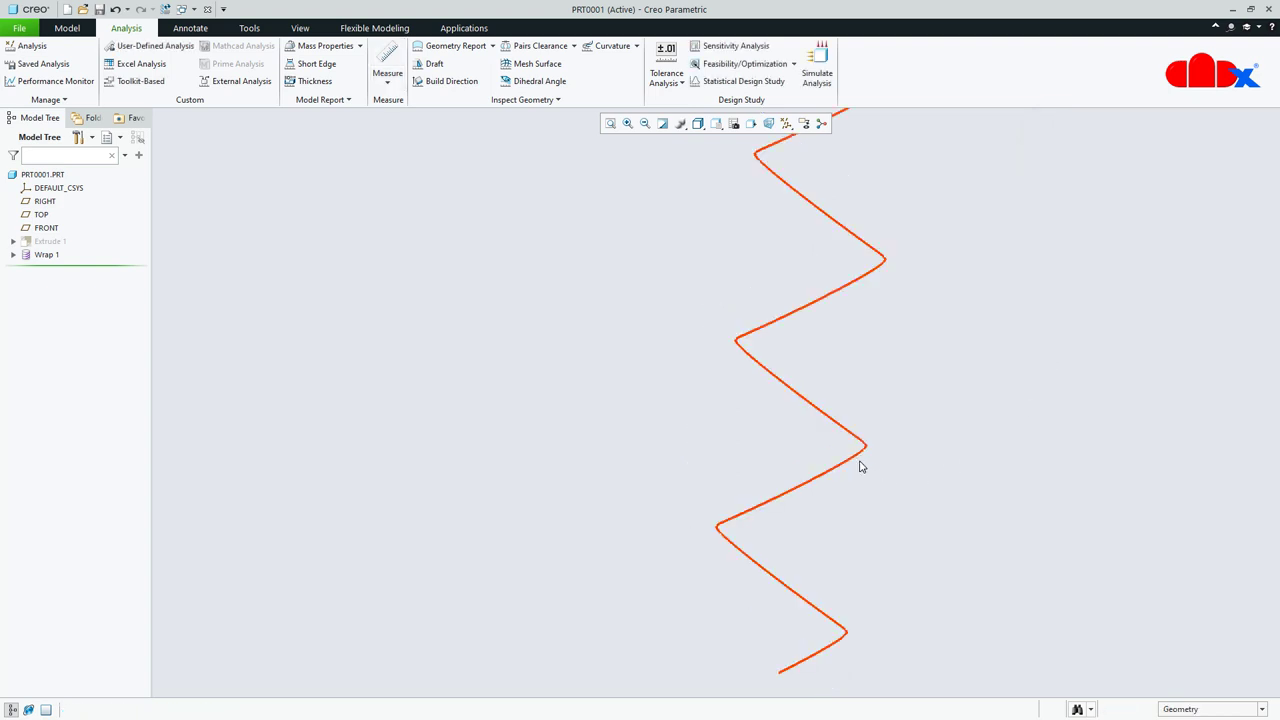
pyautogui.click(67, 27)
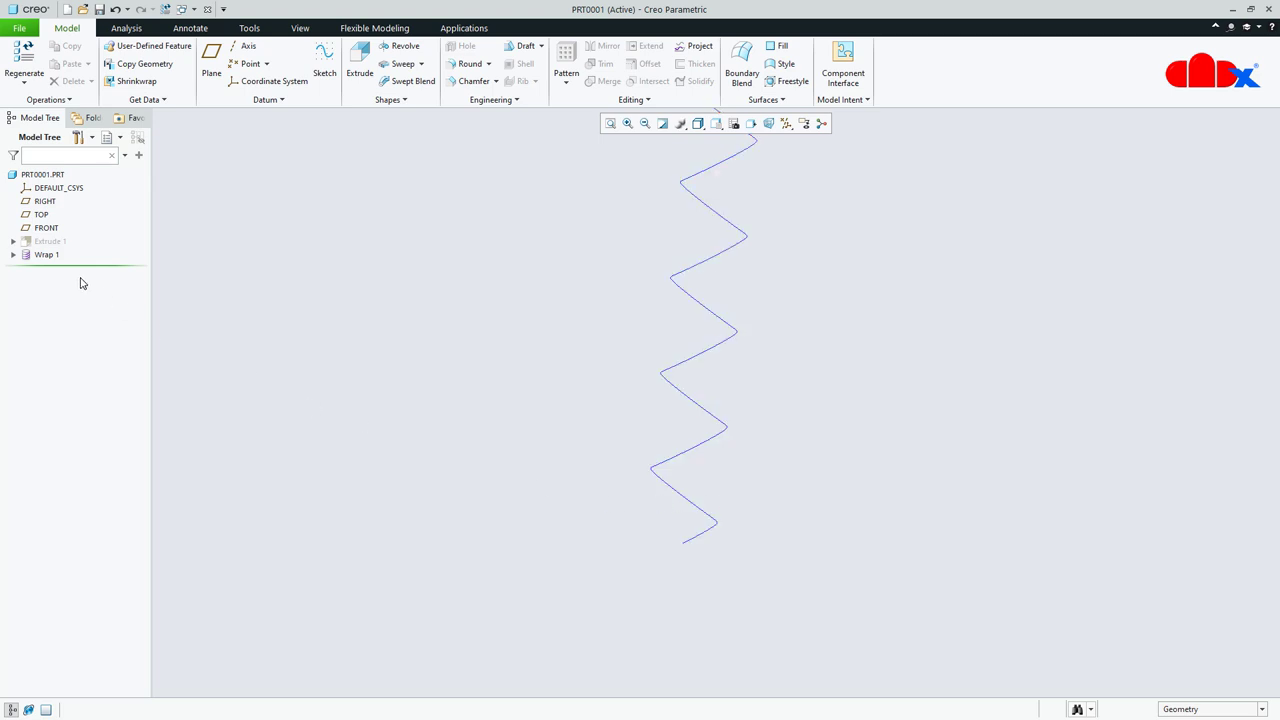
# - Pattern Wrap 1 by direction with 22.00 spacing in the first direction
pyautogui.click(46, 254)
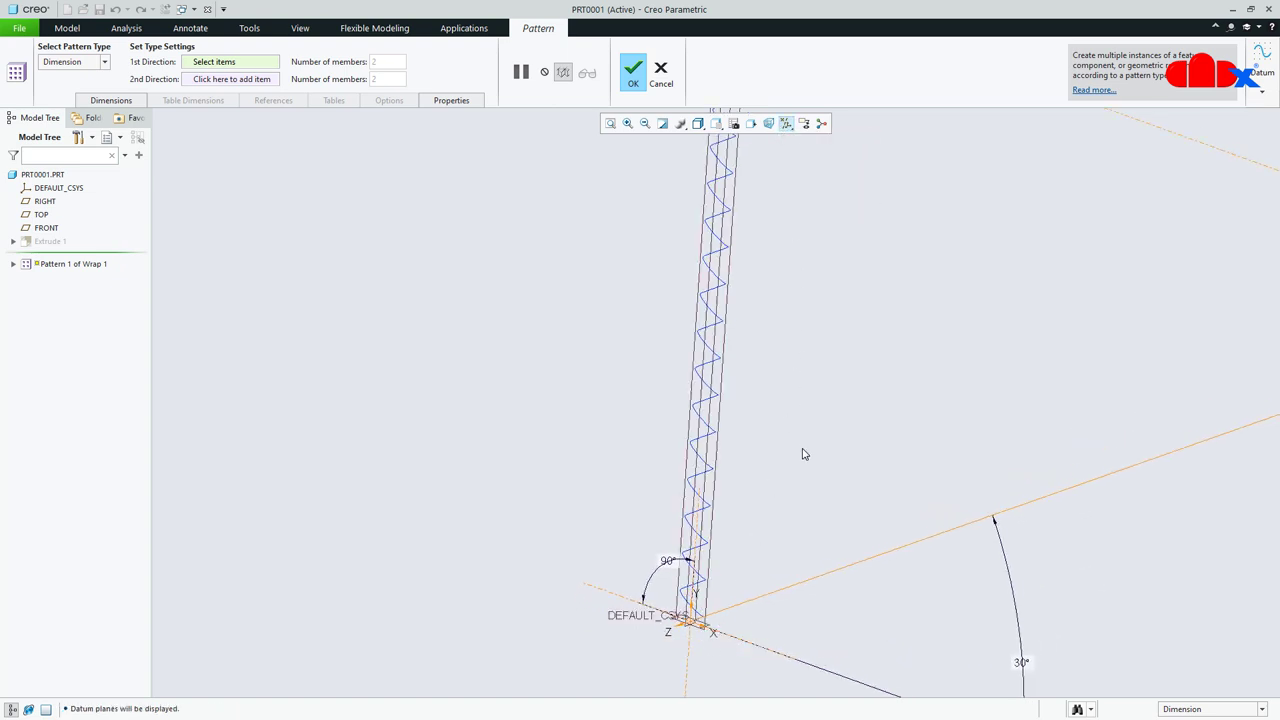
pyautogui.click(104, 61)
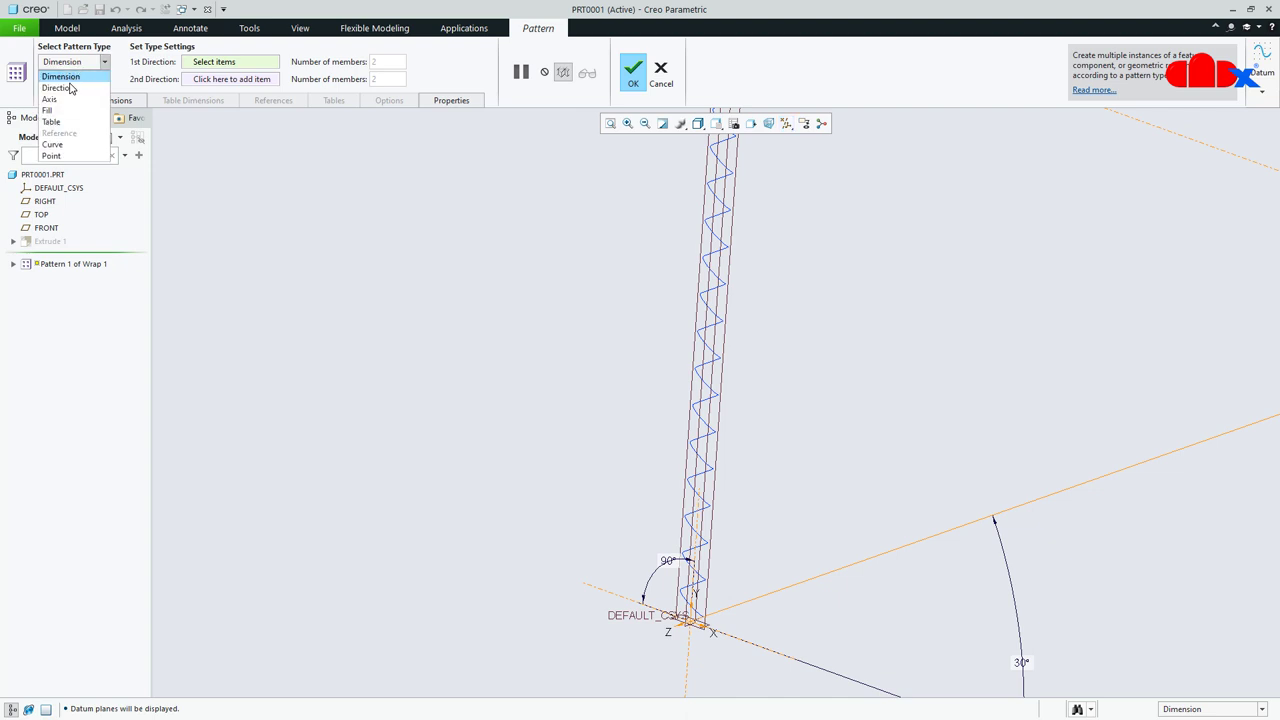
pyautogui.click(57, 88)
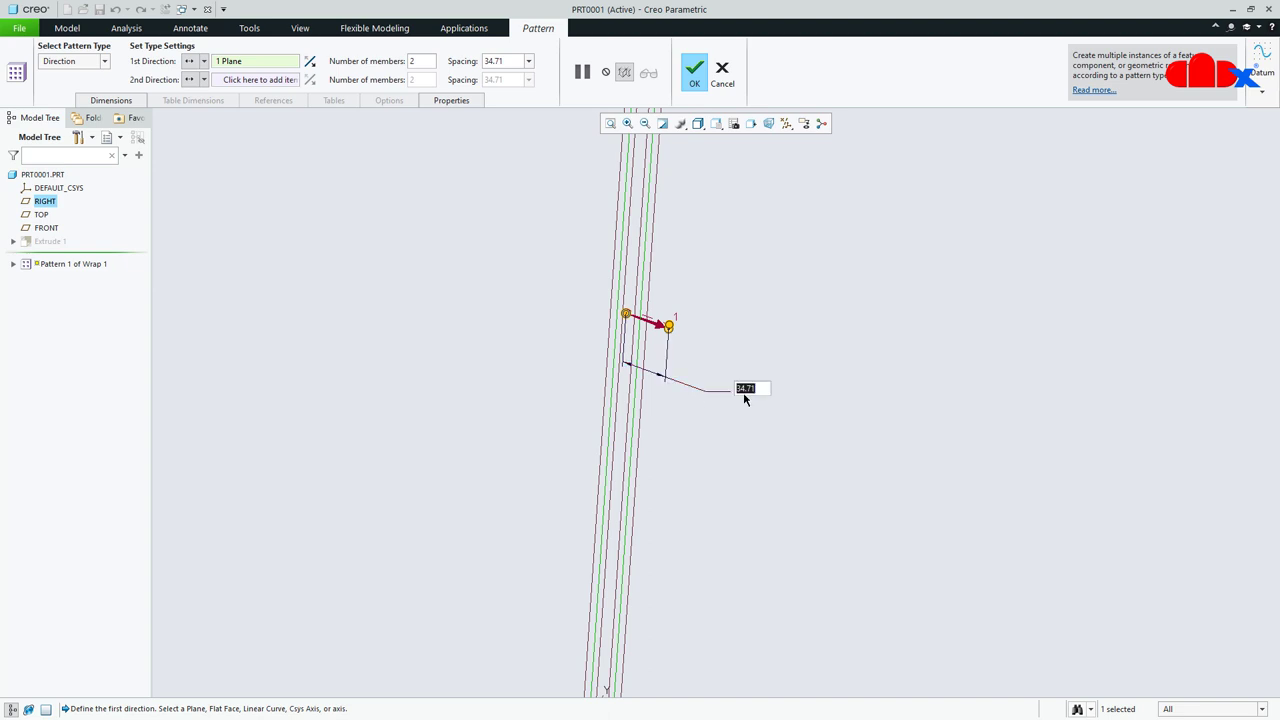
pyautogui.write('22.00')
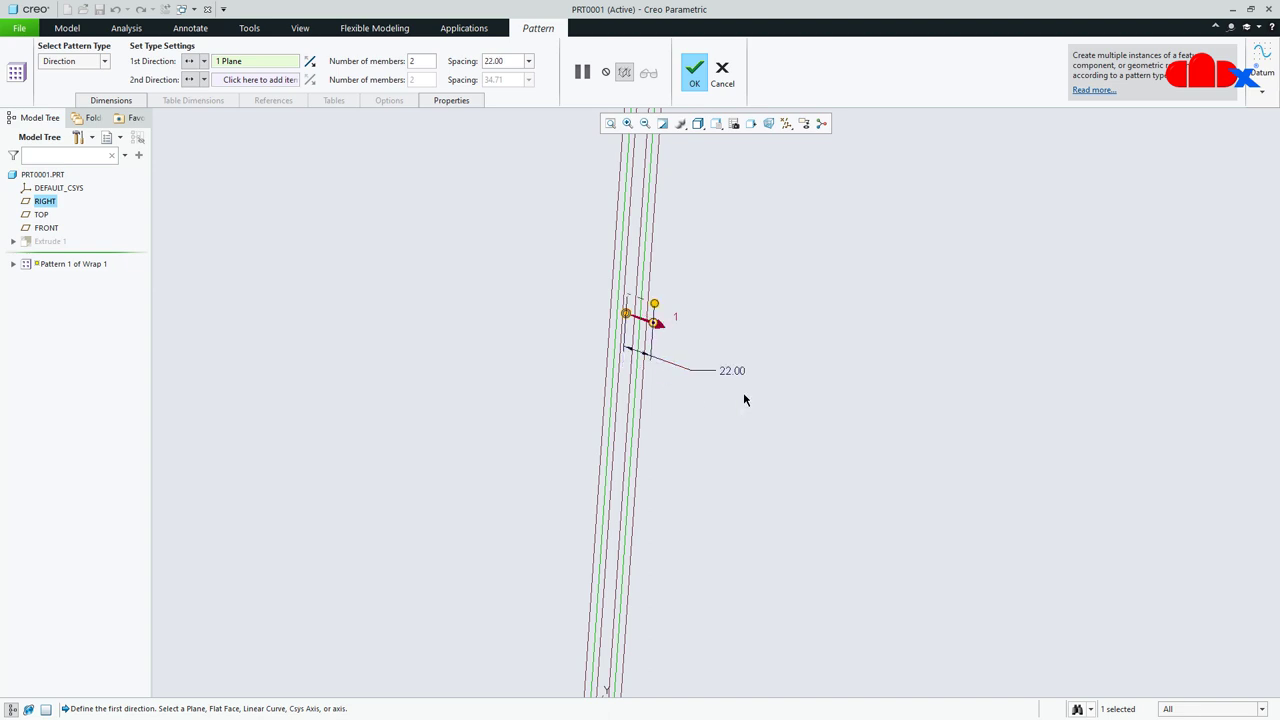
pyautogui.moveTo(744, 399)
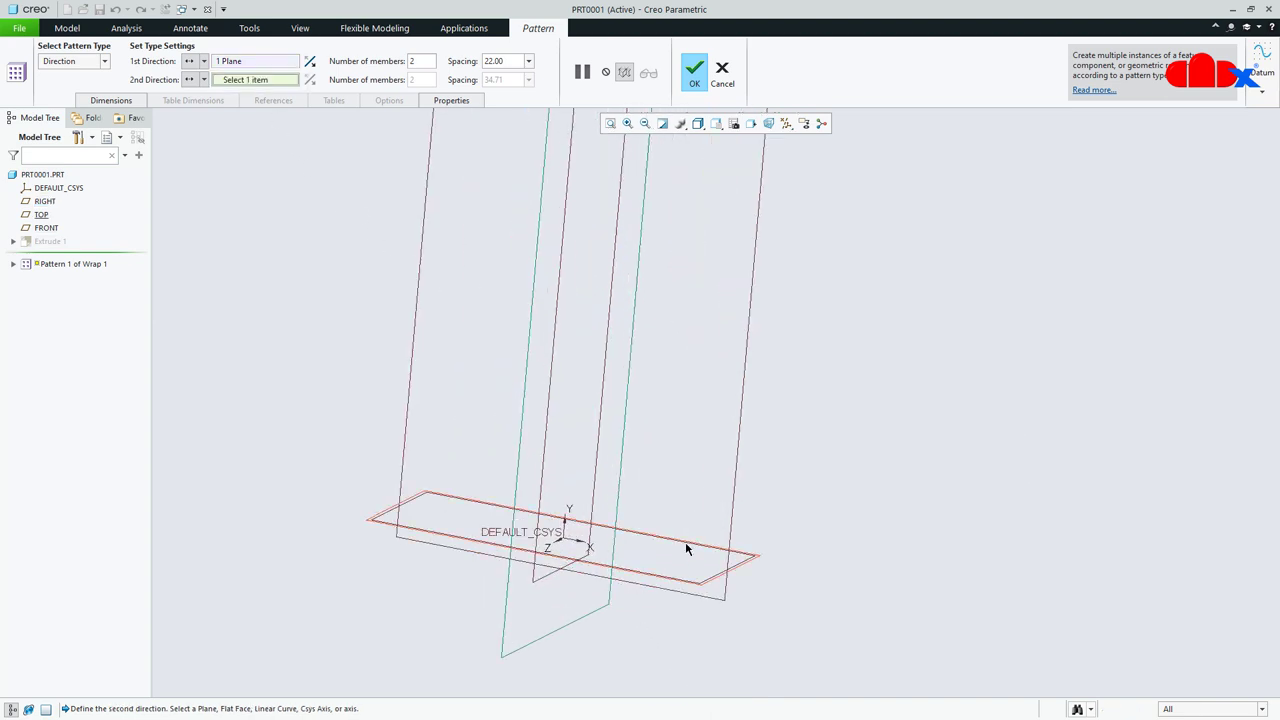
# - Add TOP as second direction at 14.86 spacing, keep the diagonal copy, hide datums
pyautogui.click(41, 214)
pyautogui.write('29.7150')
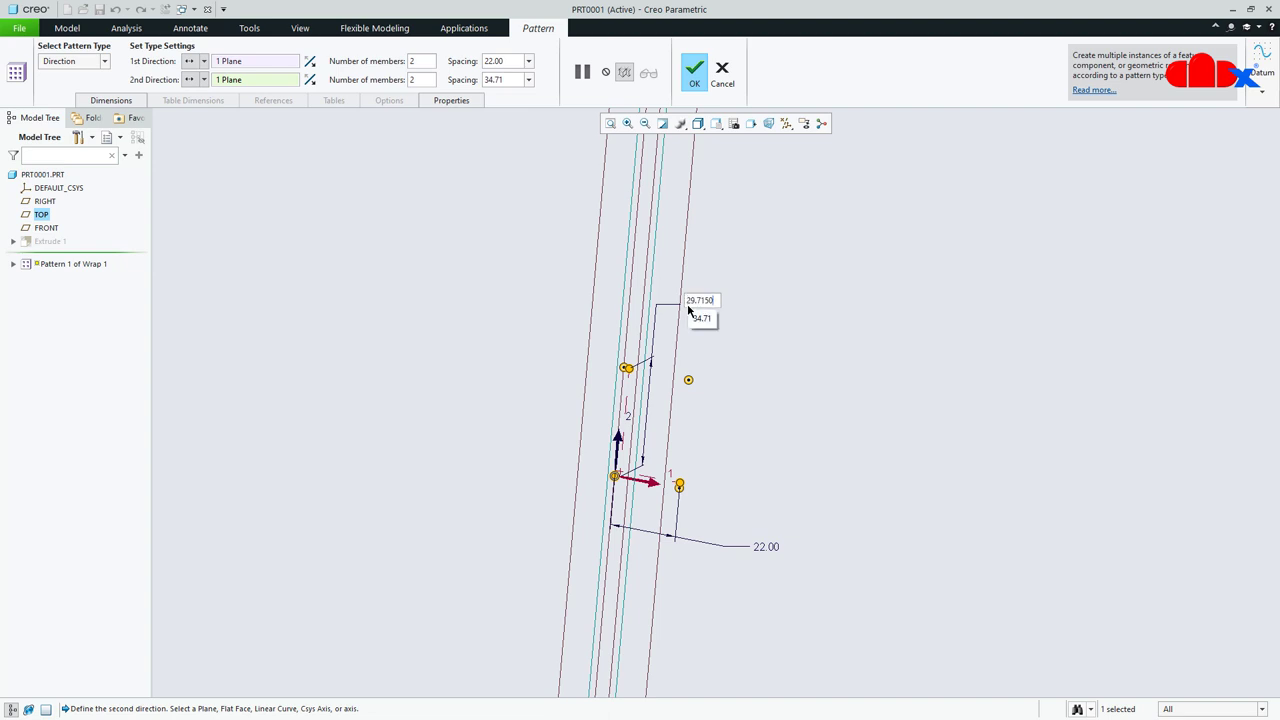
pyautogui.write('/2')
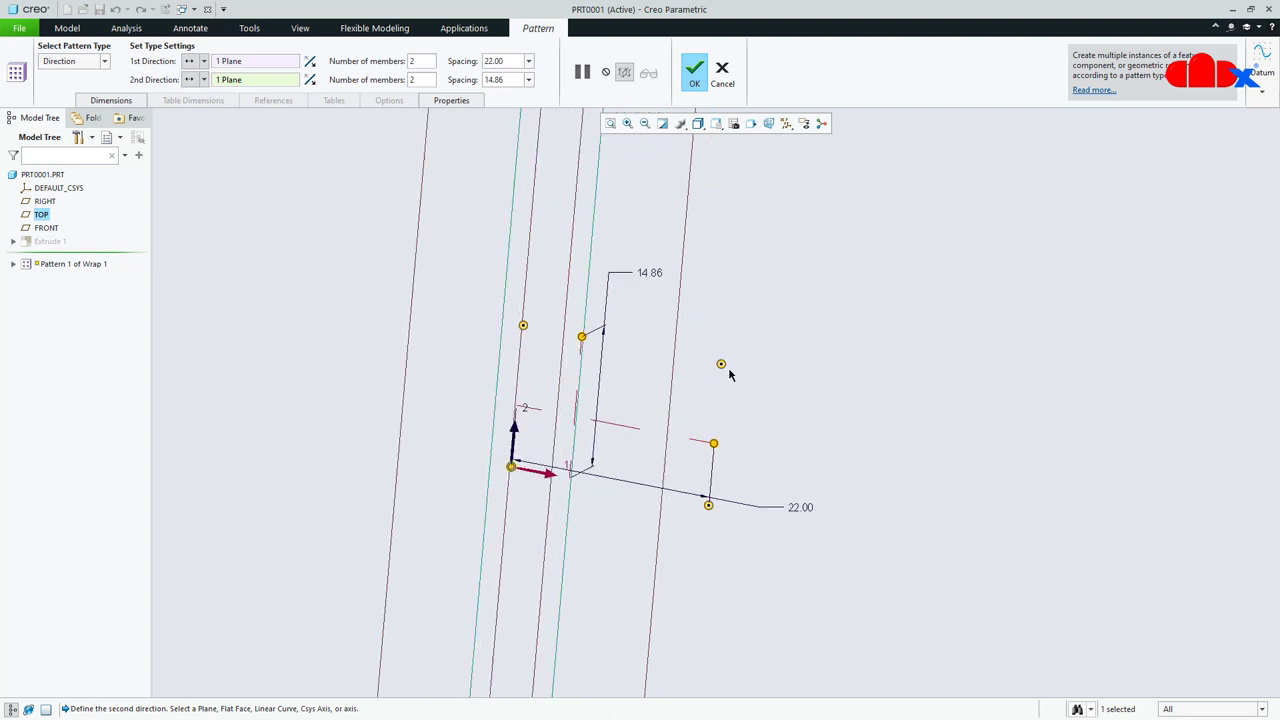
pyautogui.moveTo(522, 326)
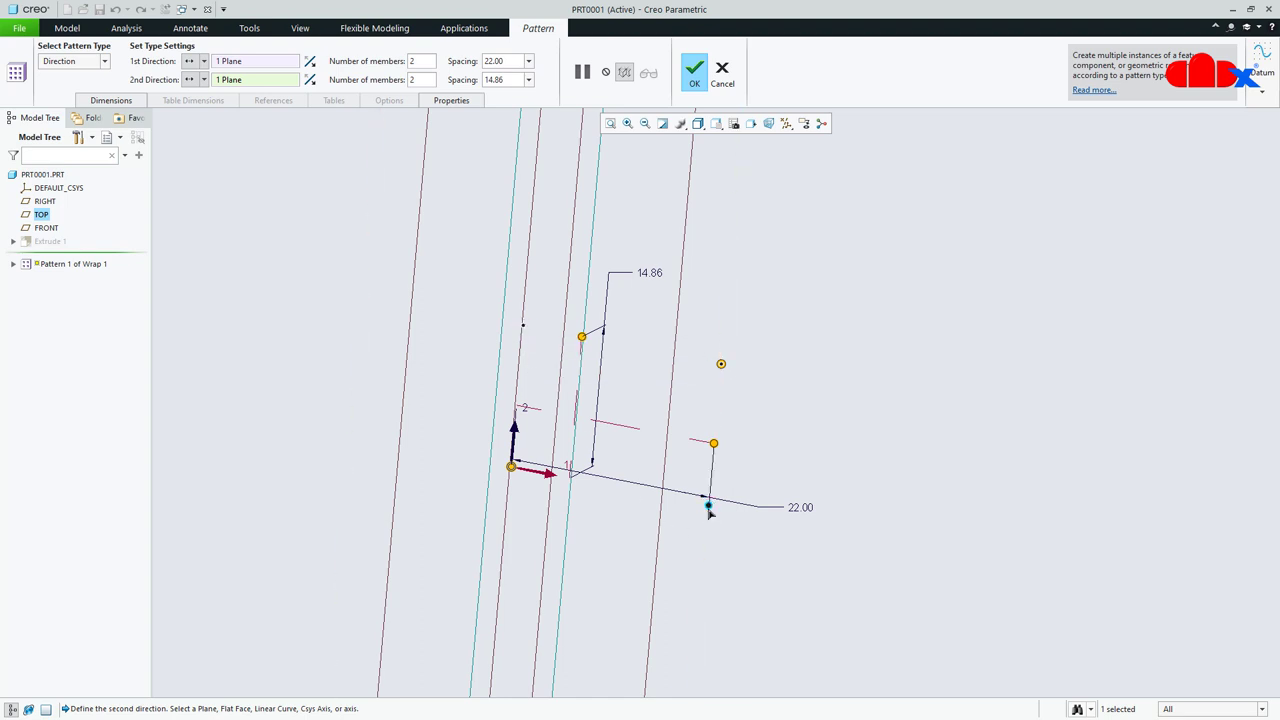
pyautogui.moveTo(722, 364)
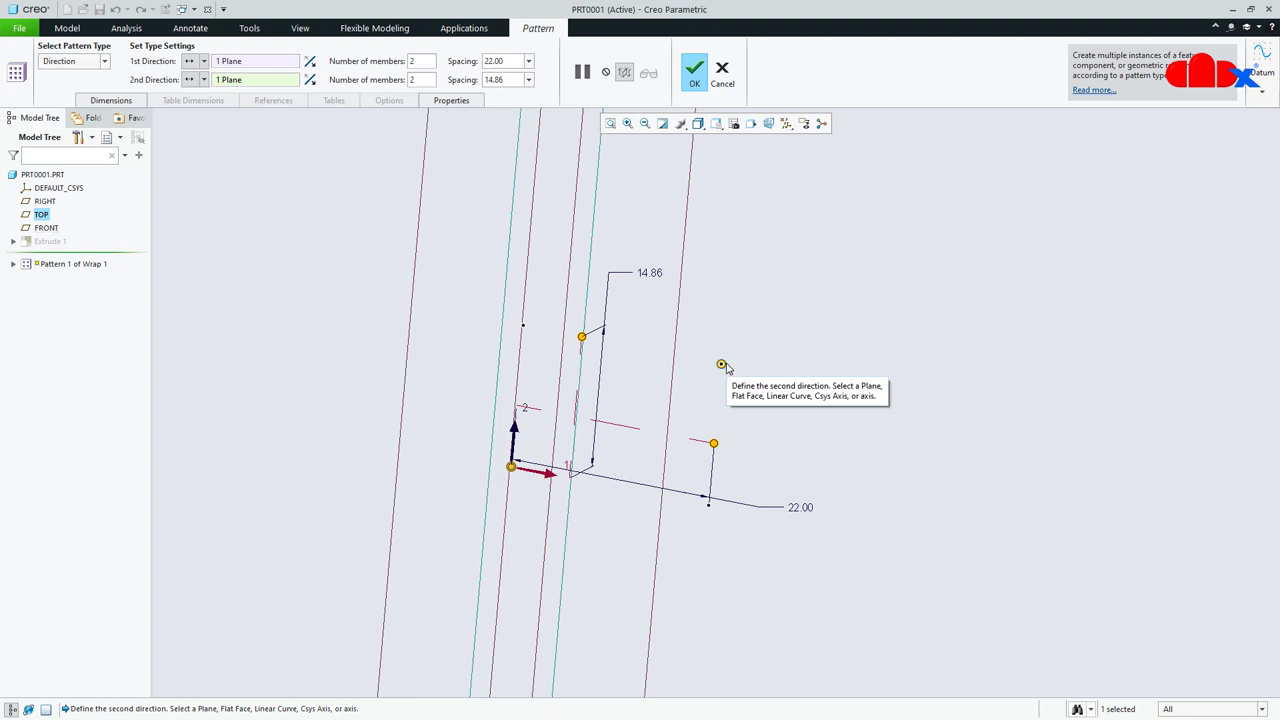
pyautogui.click(694, 68)
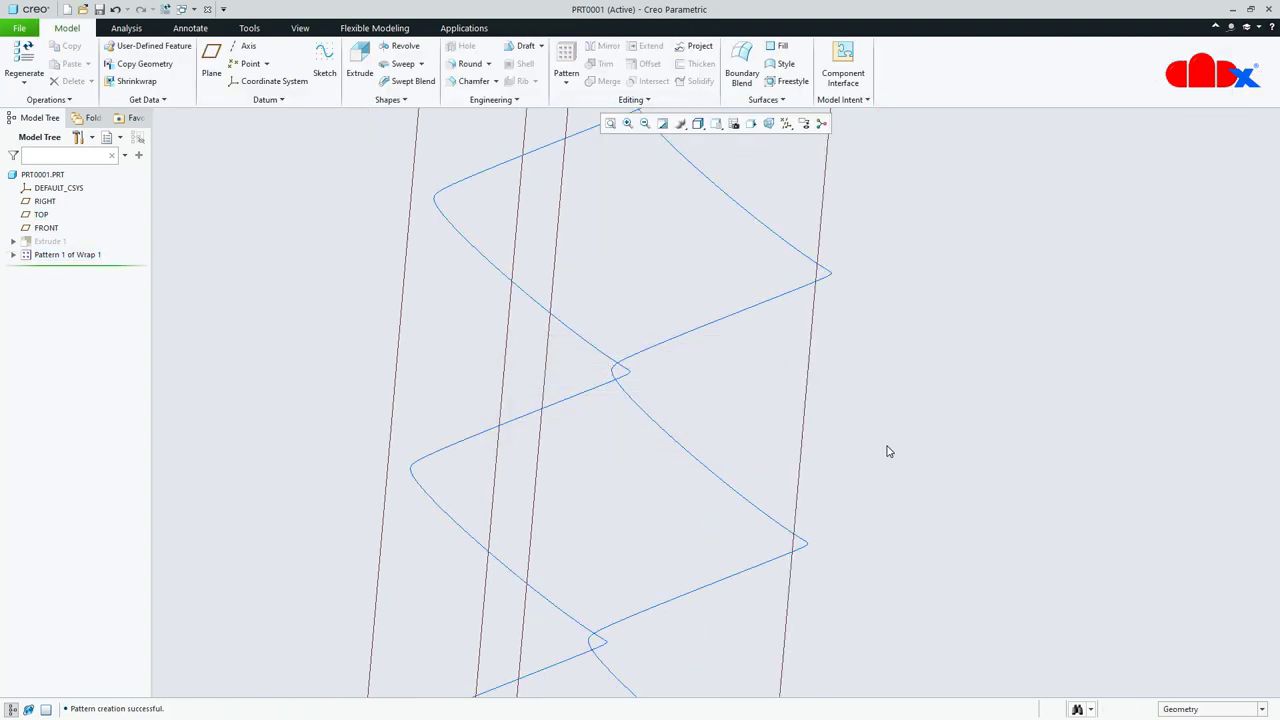
pyautogui.click(786, 123)
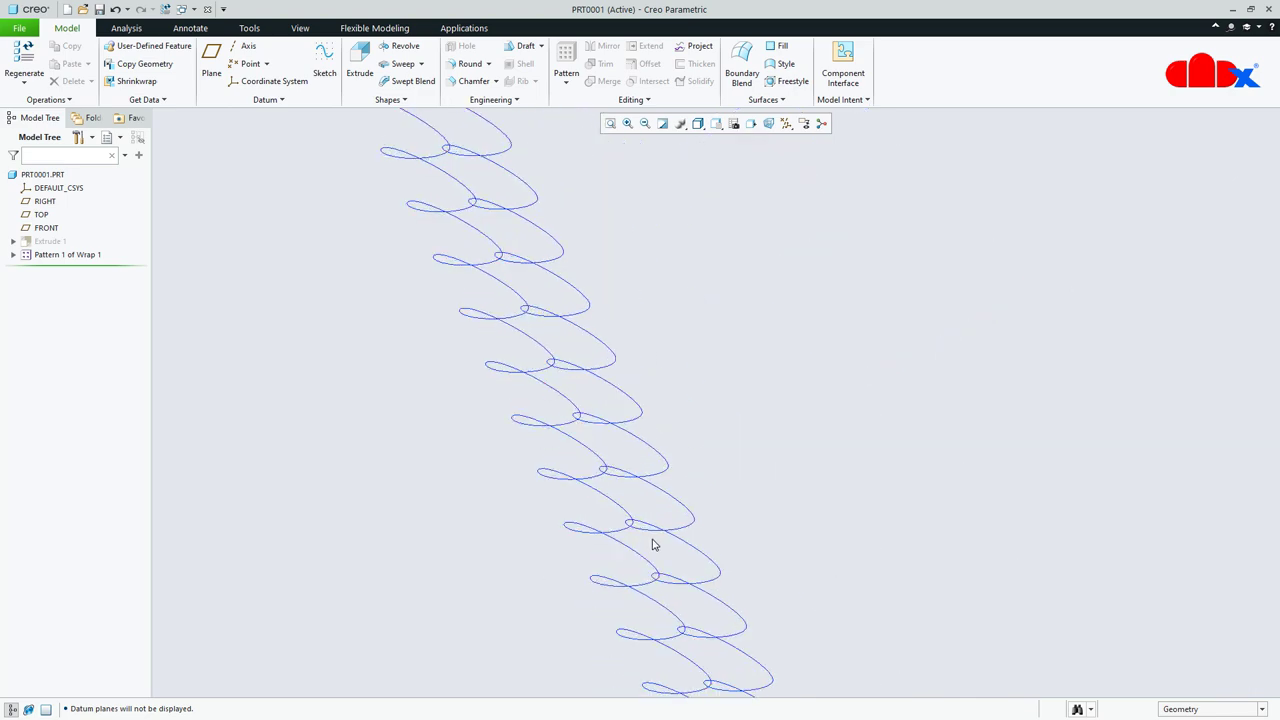
pyautogui.moveTo(651, 544); pyautogui.dragTo(627, 510)
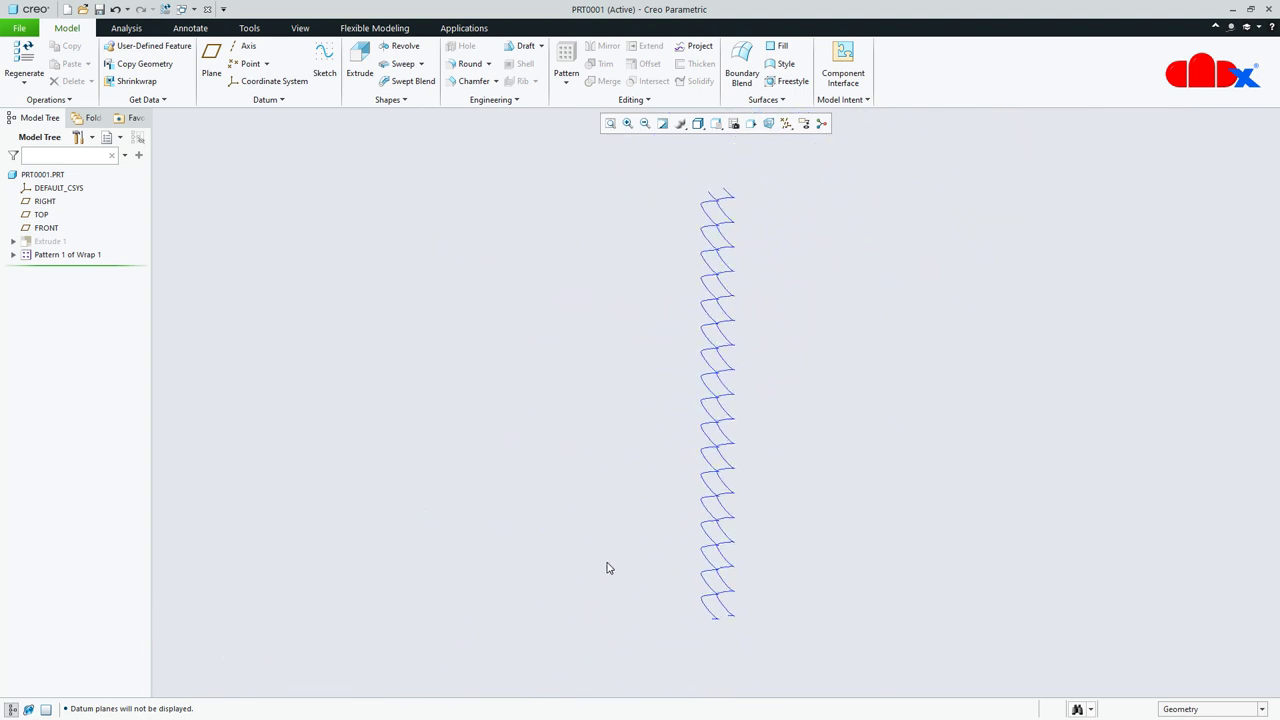
pyautogui.click(786, 123)
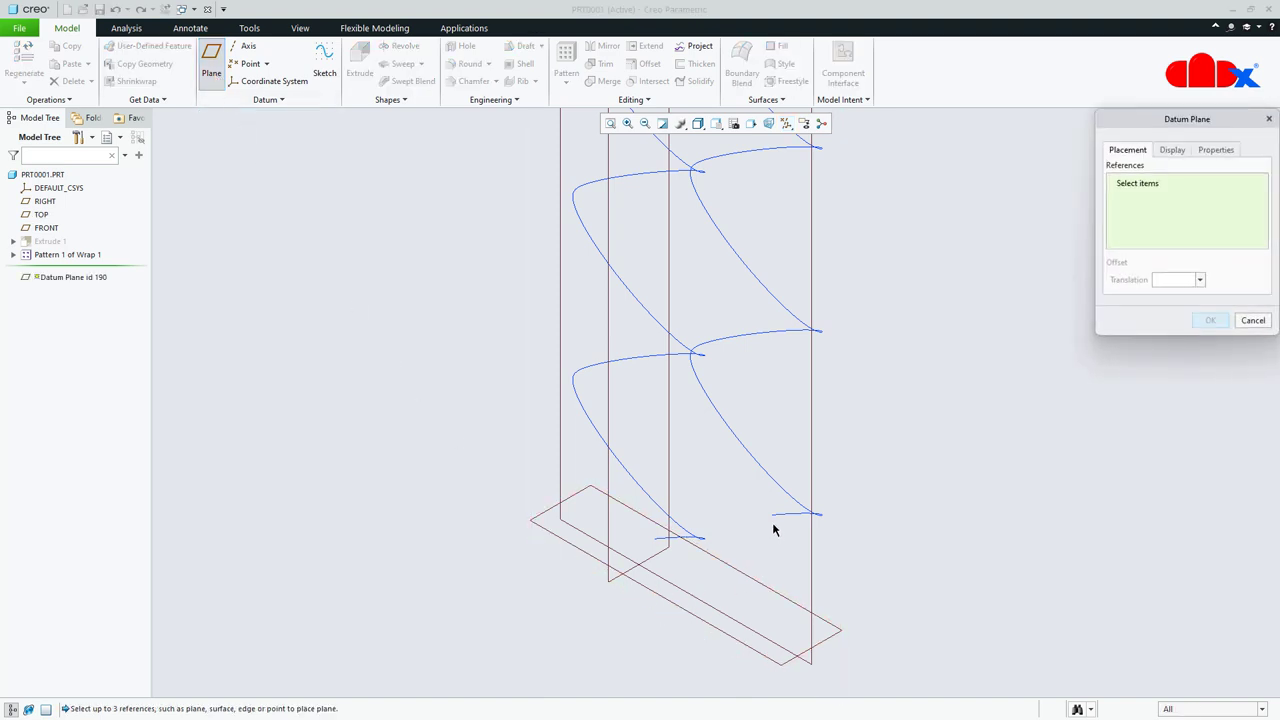
# - Create DTM1 and DTM2 through the two curve ends, parallel to TOP
pyautogui.click(773, 516)
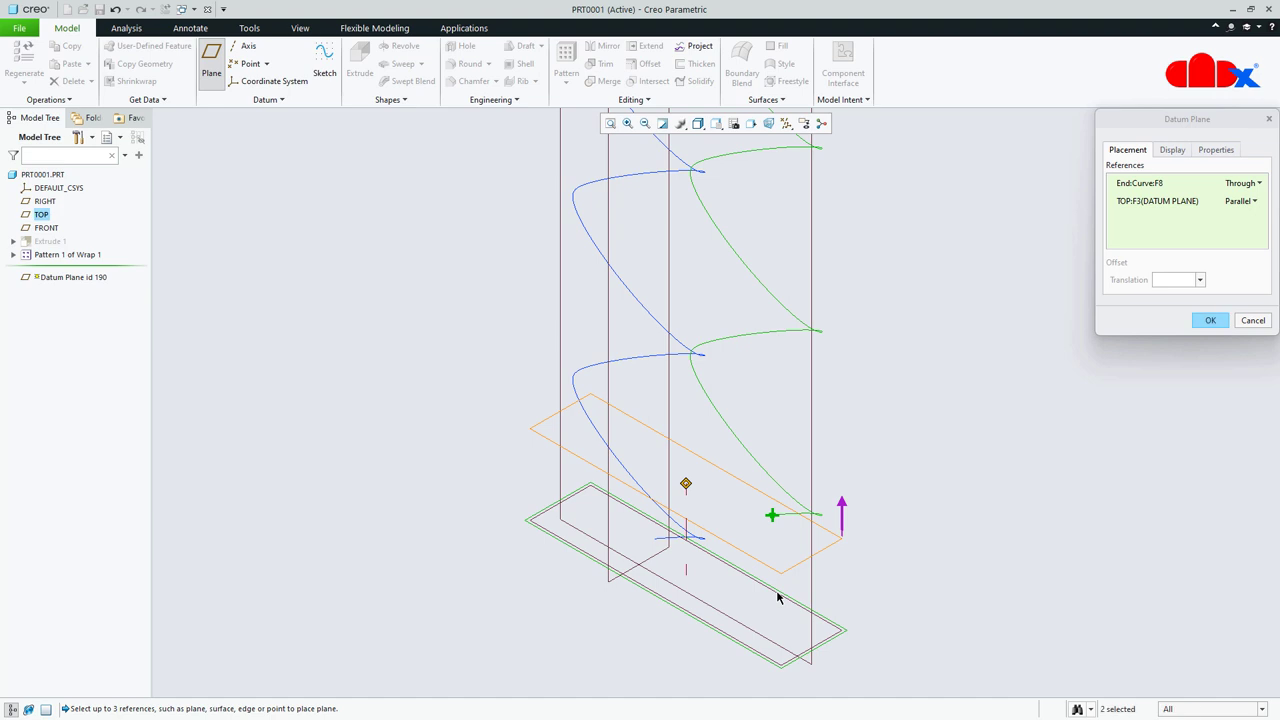
pyautogui.click(1210, 320)
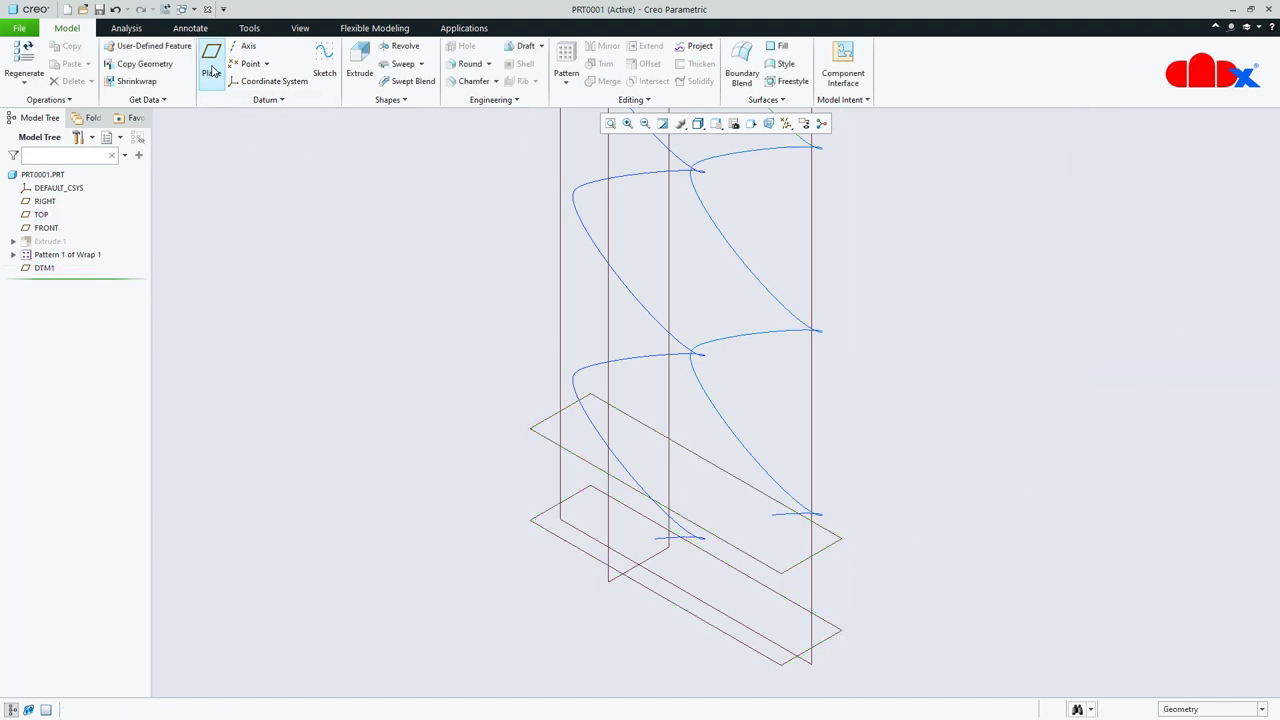
pyautogui.click(211, 55)
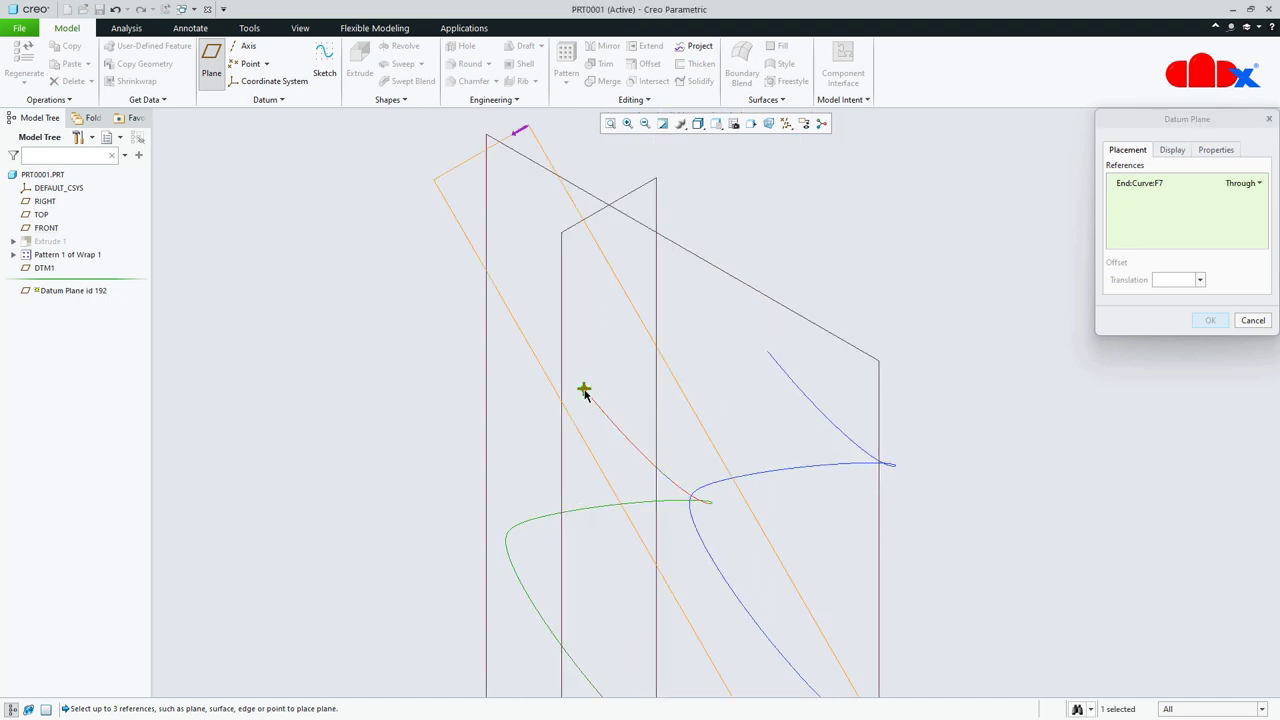
pyautogui.moveTo(585, 390); pyautogui.dragTo(670, 660)
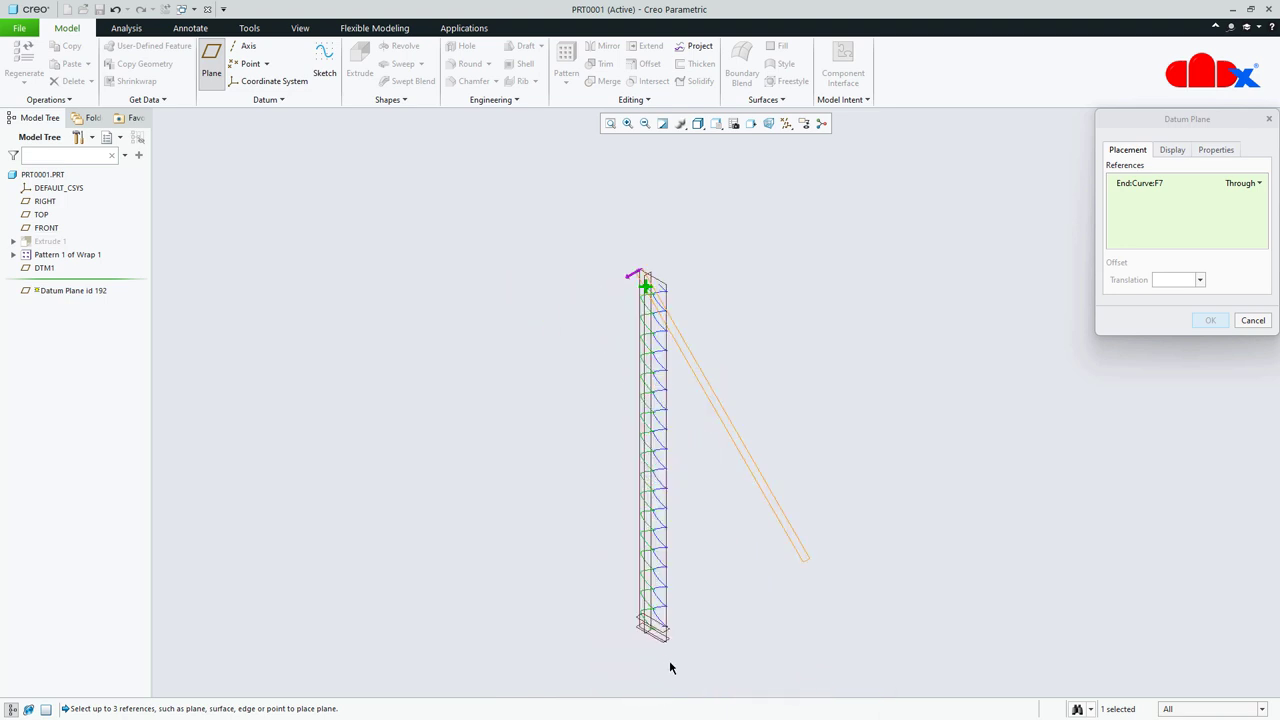
pyautogui.click(41, 214)
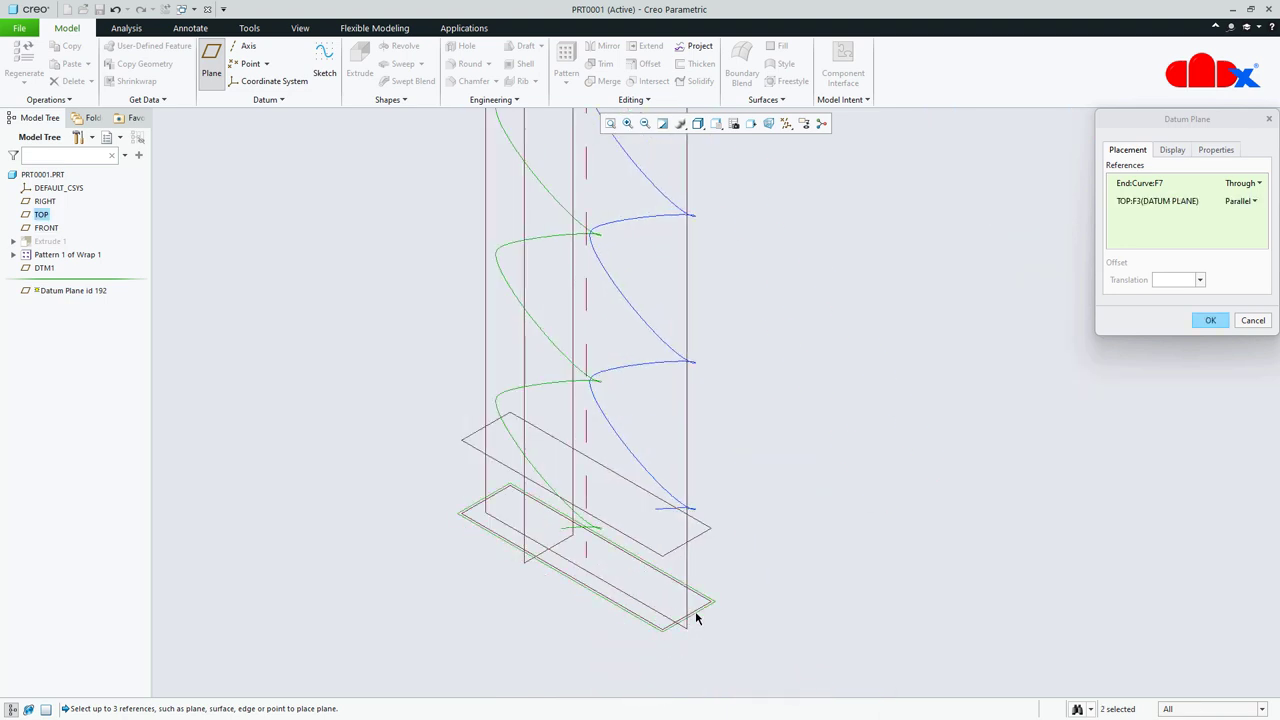
pyautogui.click(1210, 320)
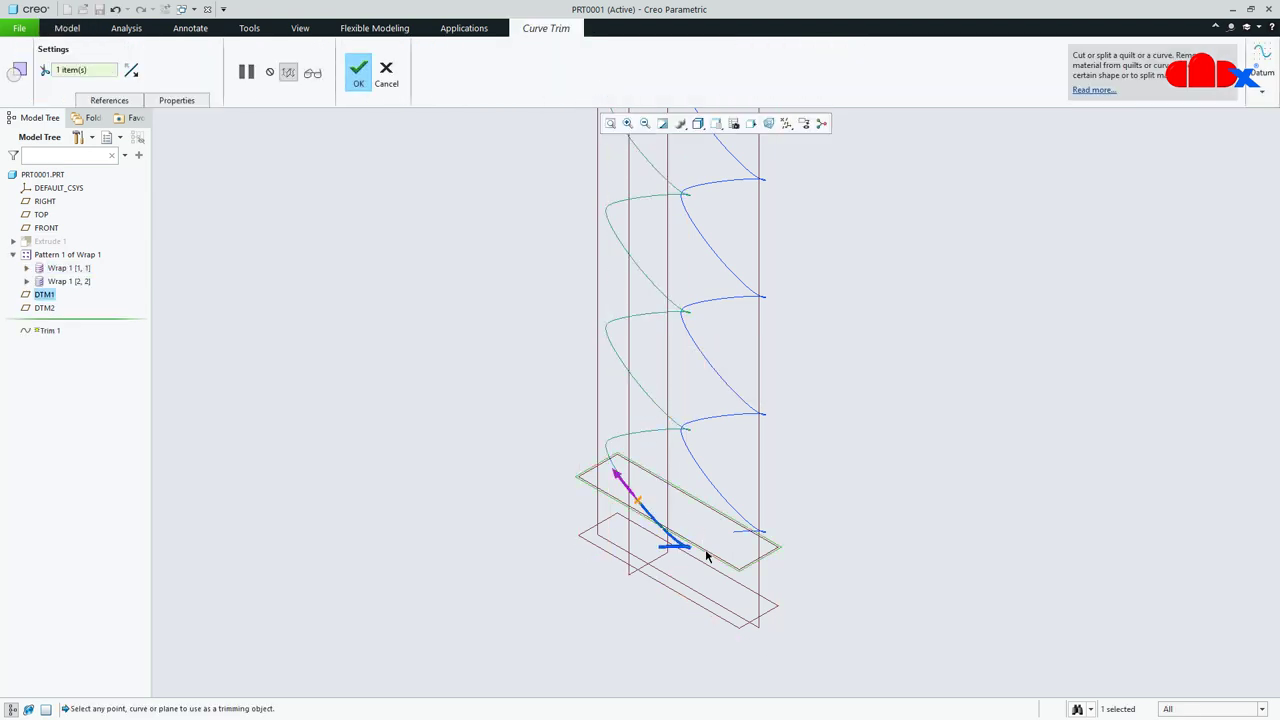
# - Trim the wrap curves at DTM1 and DTM2, then fit the trimmed strip in view
pyautogui.click(358, 70)
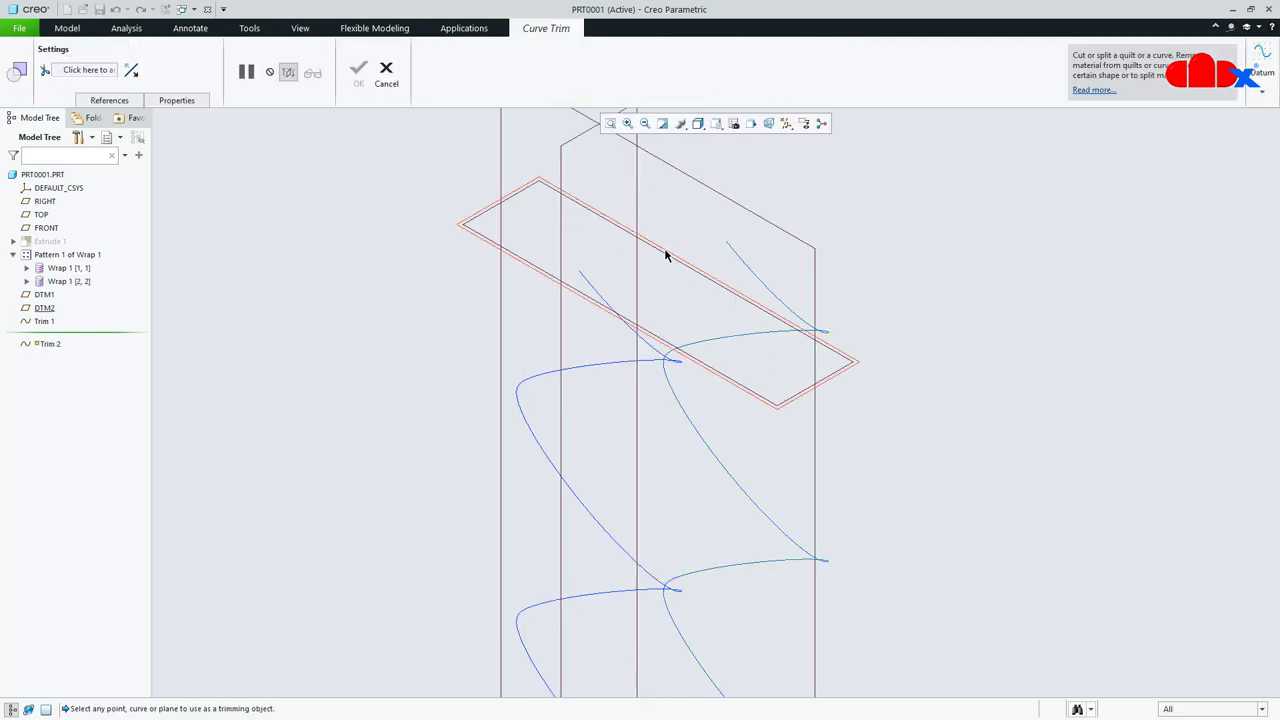
pyautogui.click(780, 333)
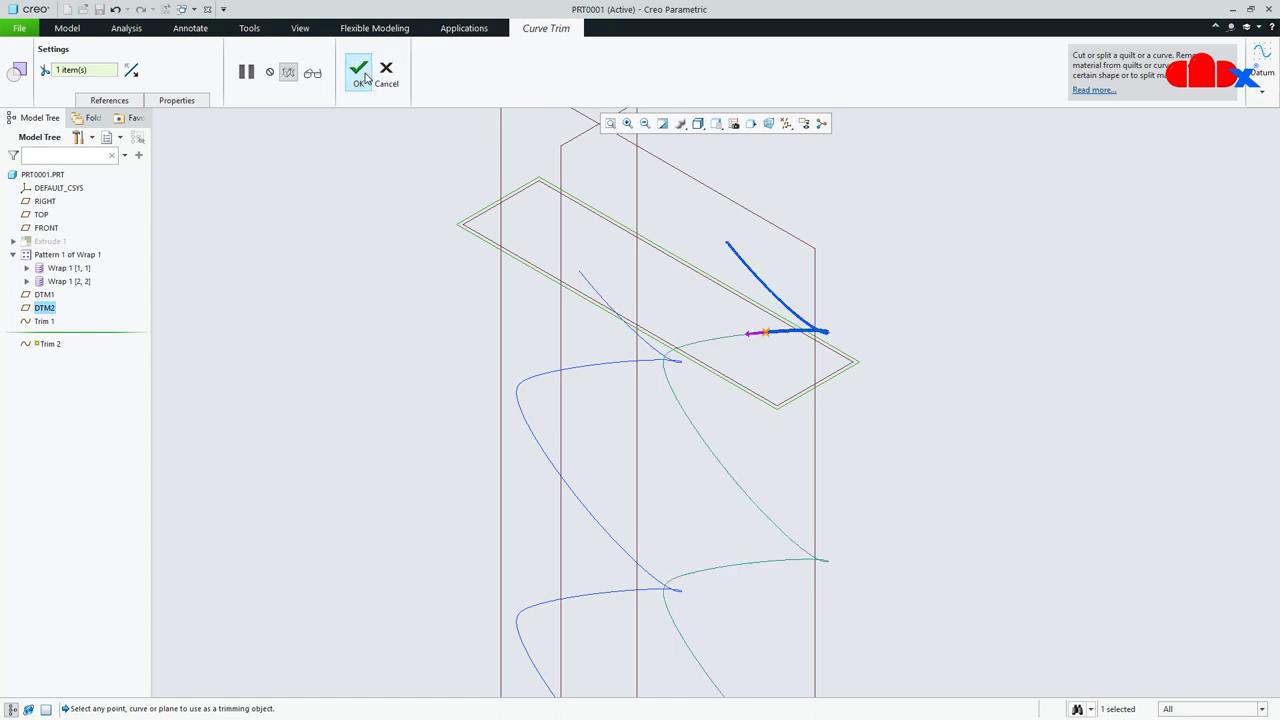
pyautogui.click(358, 70)
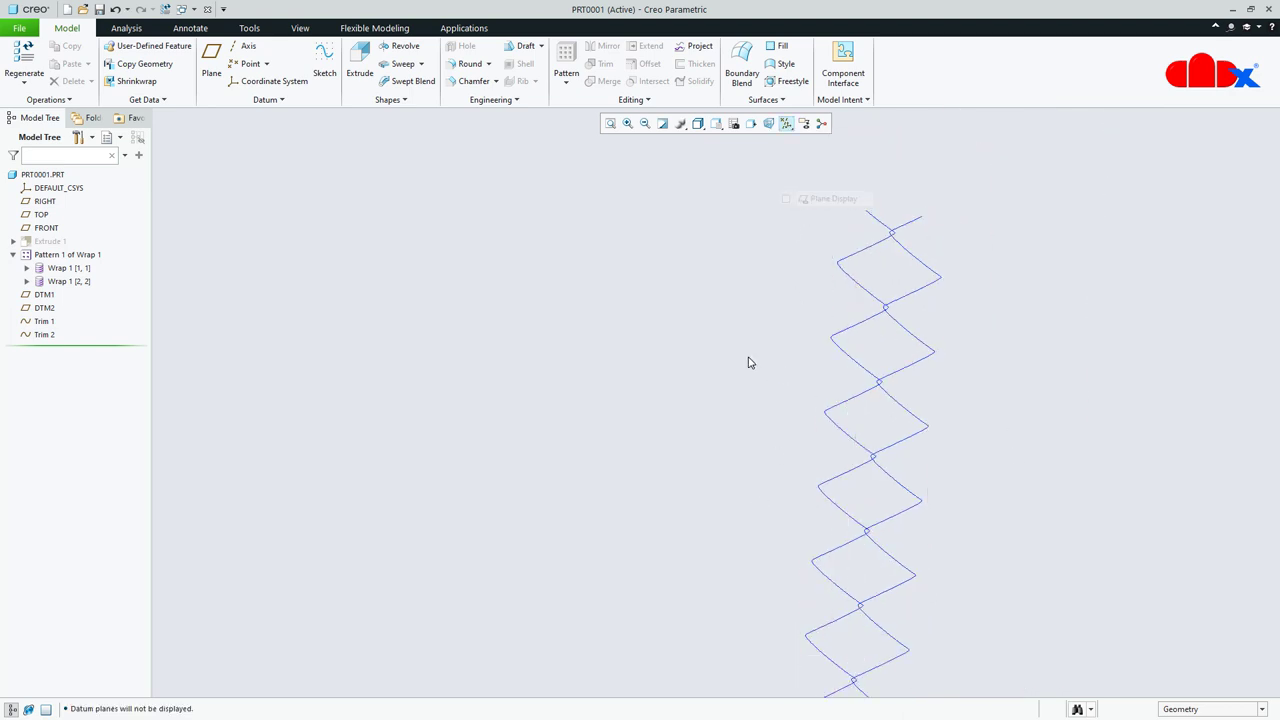
pyautogui.click(718, 123)
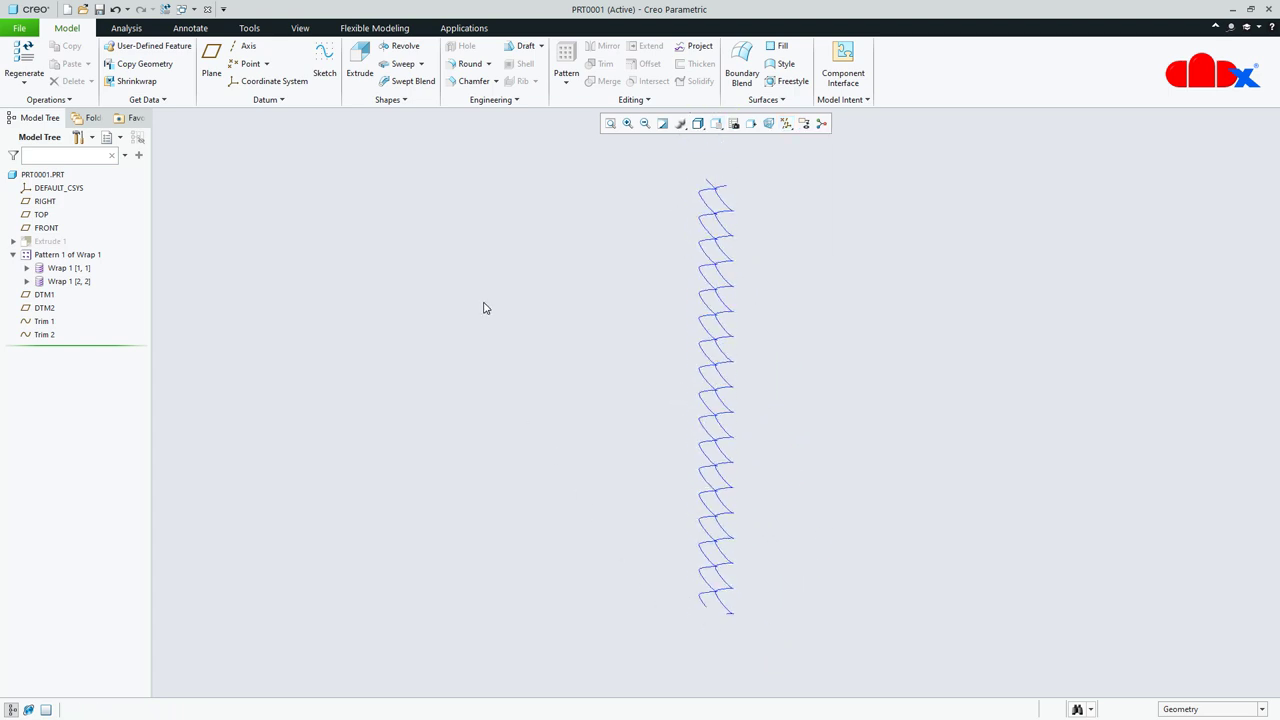
# - Sweep a Ø2.00 circular section along the first trimmed curve as Sweep 1
pyautogui.click(403, 63)
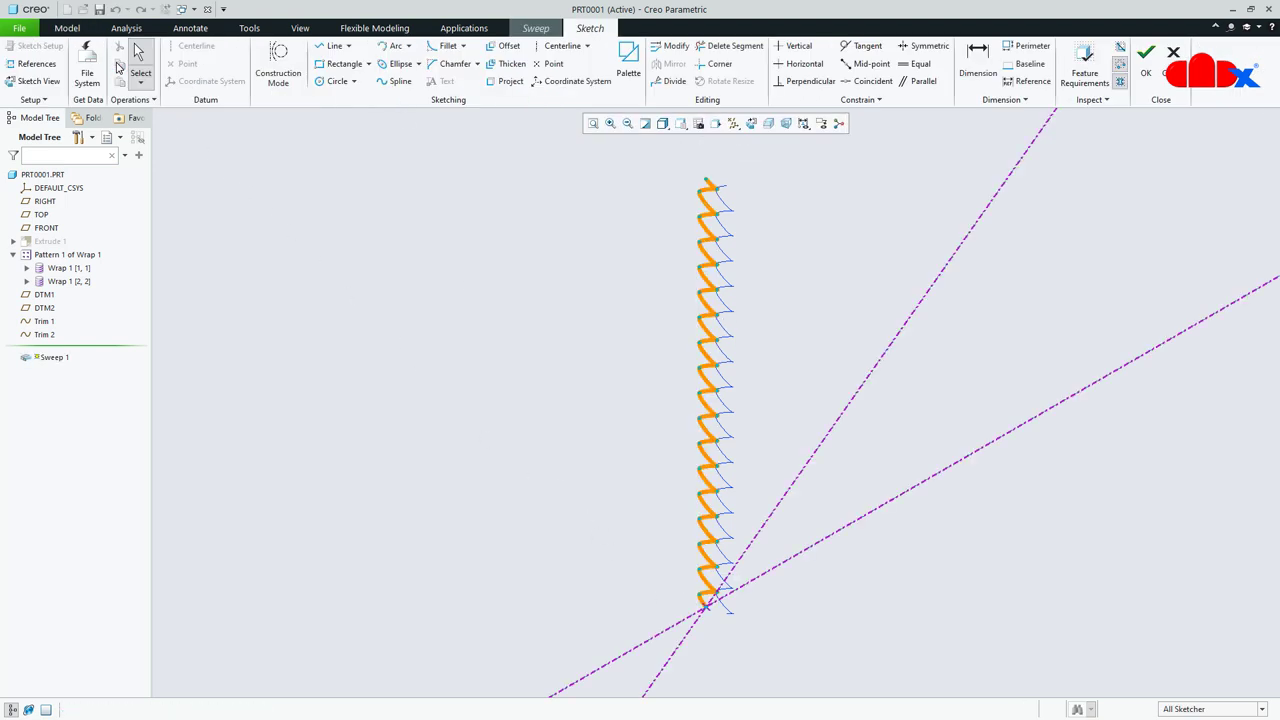
pyautogui.click(337, 81)
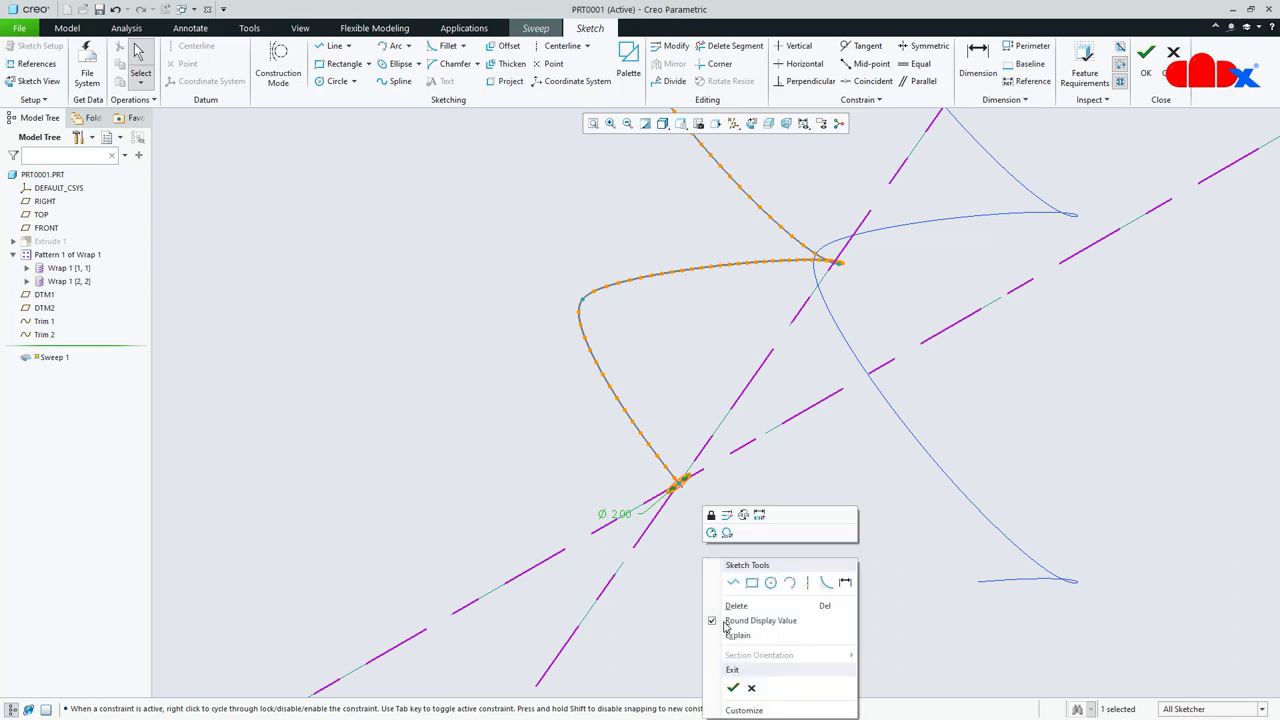
pyautogui.click(733, 688)
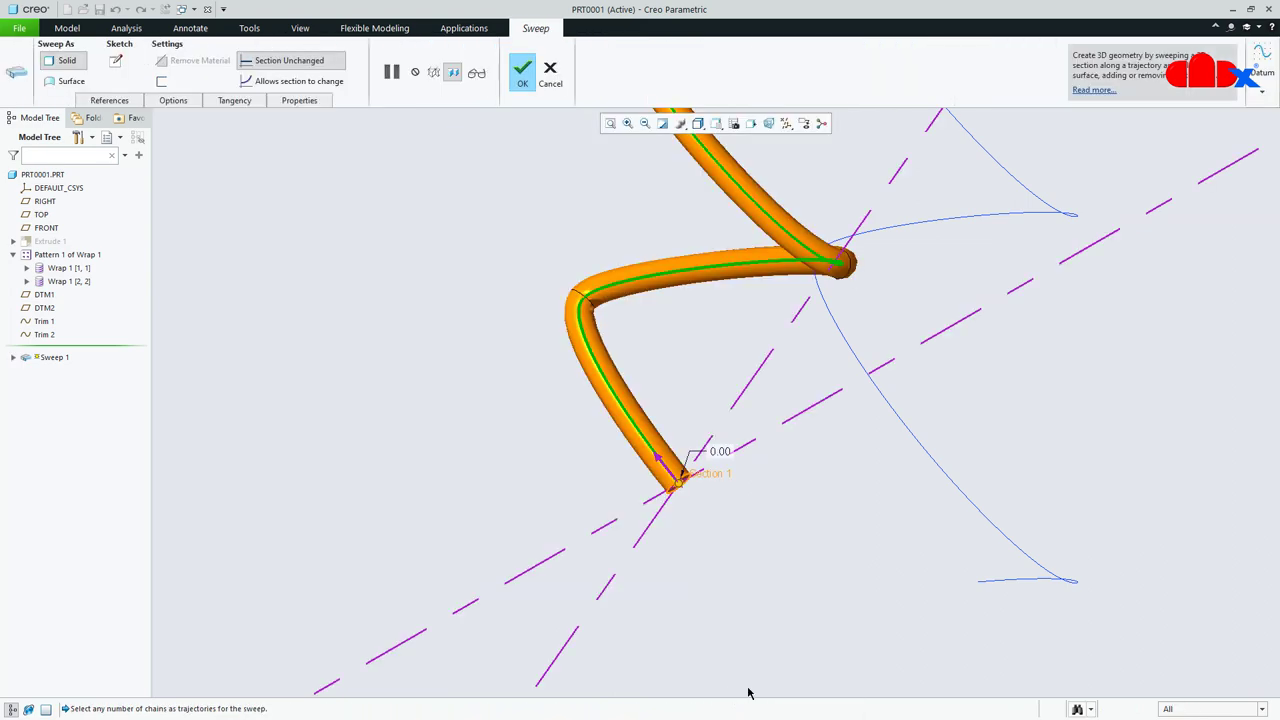
pyautogui.click(522, 68)
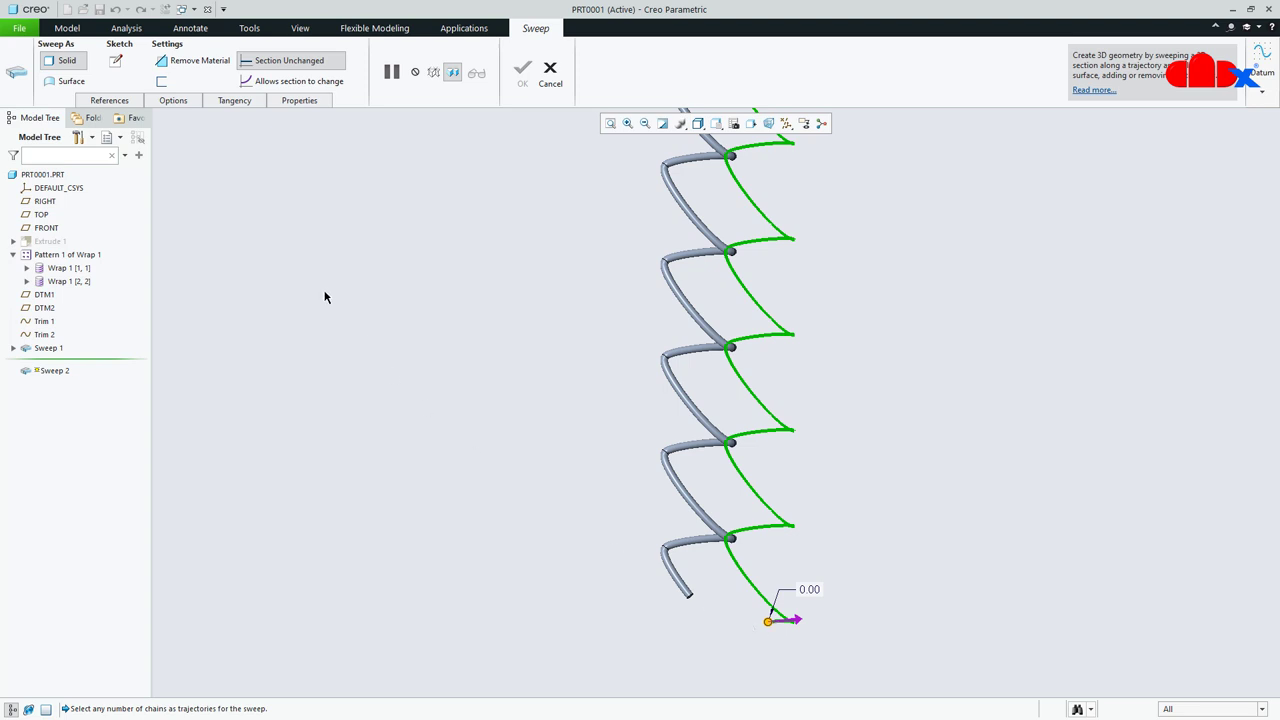
# - Sweep a Ø2 mm circular wire along Trim 2, with the section sketched at the curve start
pyautogui.click(114, 61)
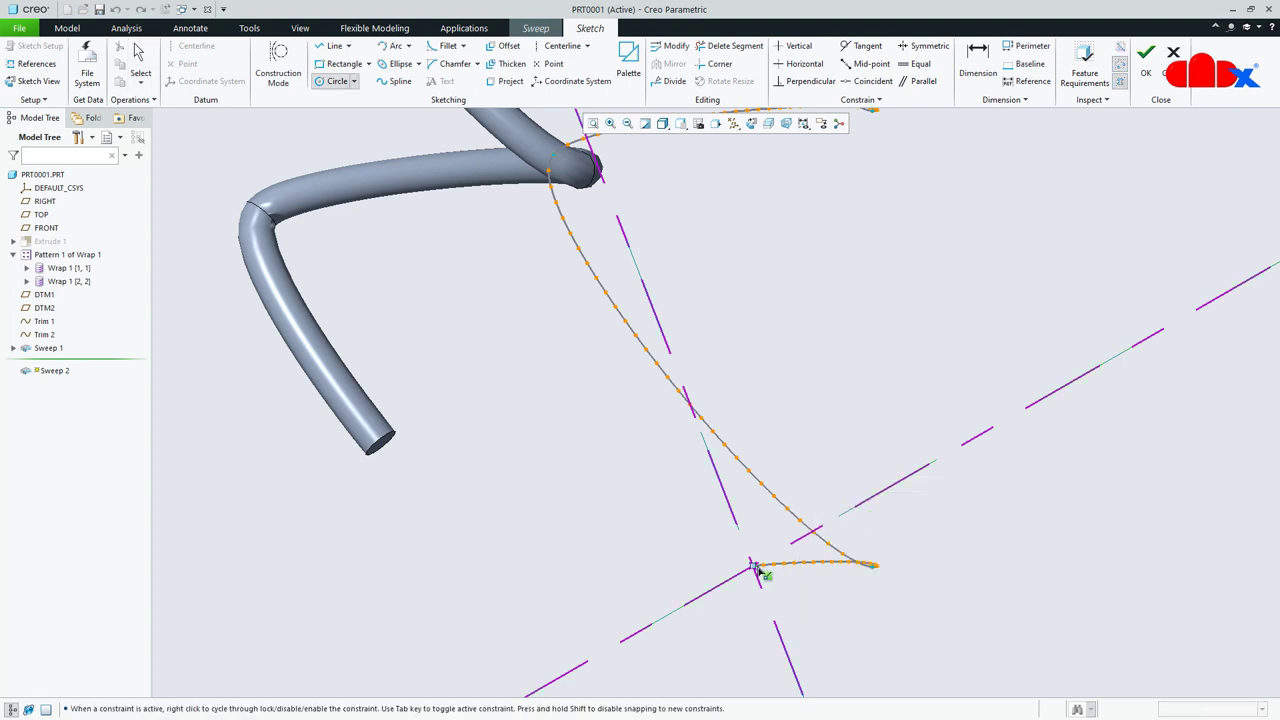
pyautogui.click(752, 565)
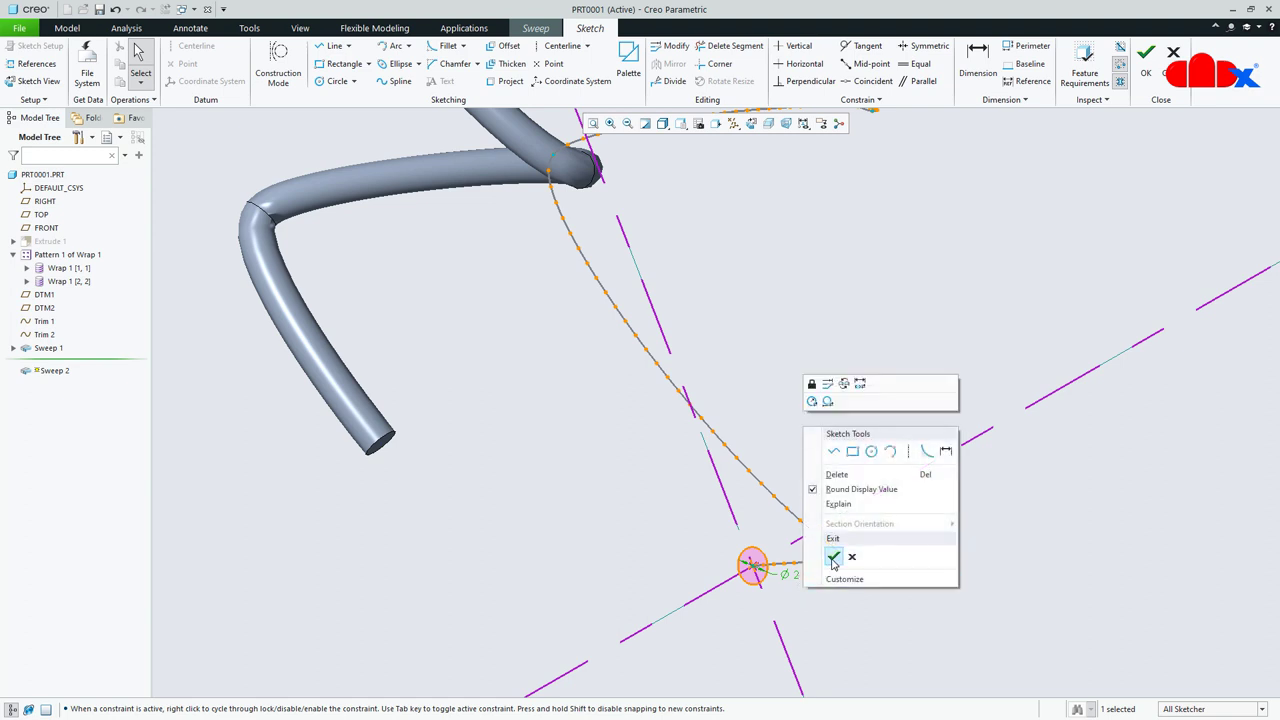
pyautogui.click(834, 557)
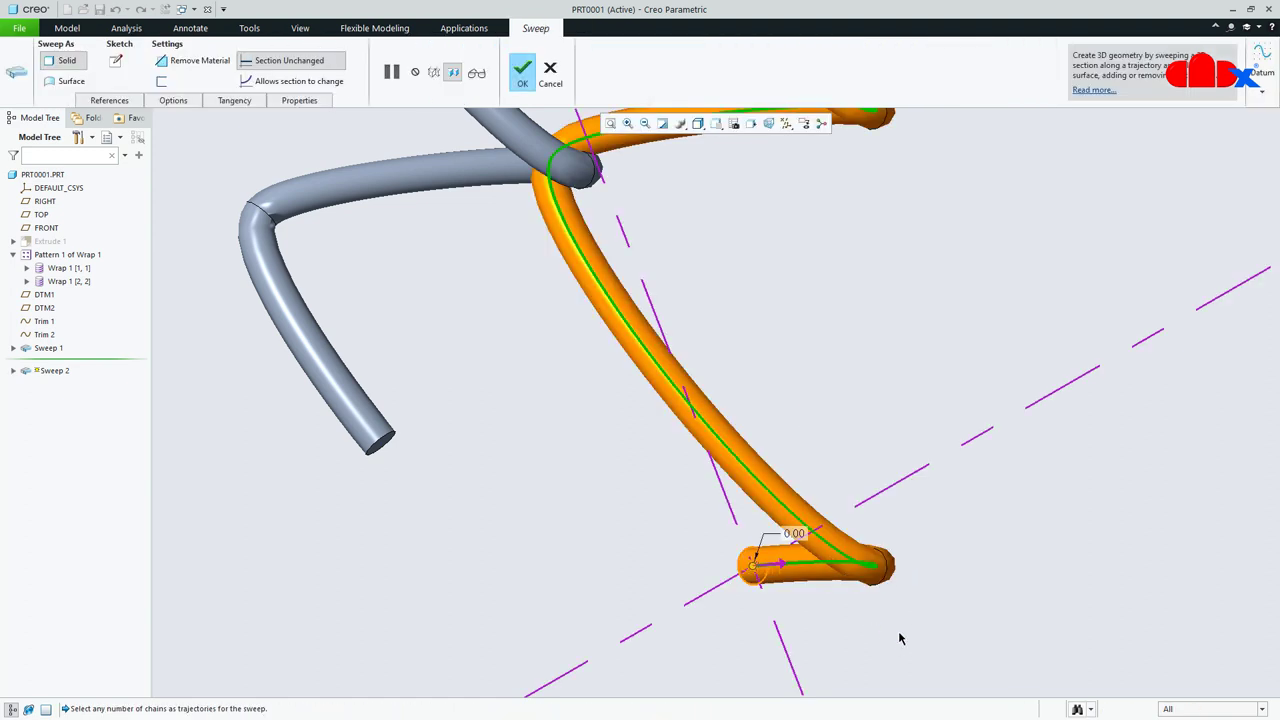
pyautogui.click(522, 68)
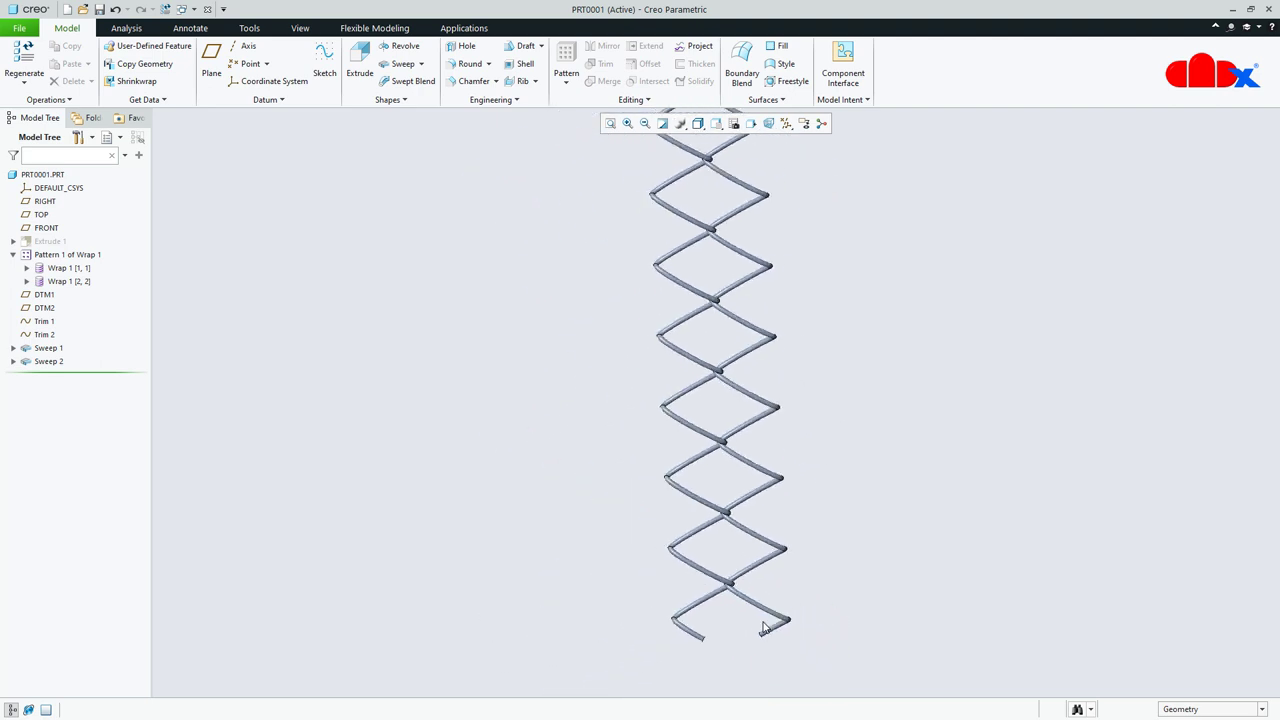
# - Direction-pattern Sweep 1 along the RIGHT plane with 20 members spaced 44.00 mm
pyautogui.click(48, 347)
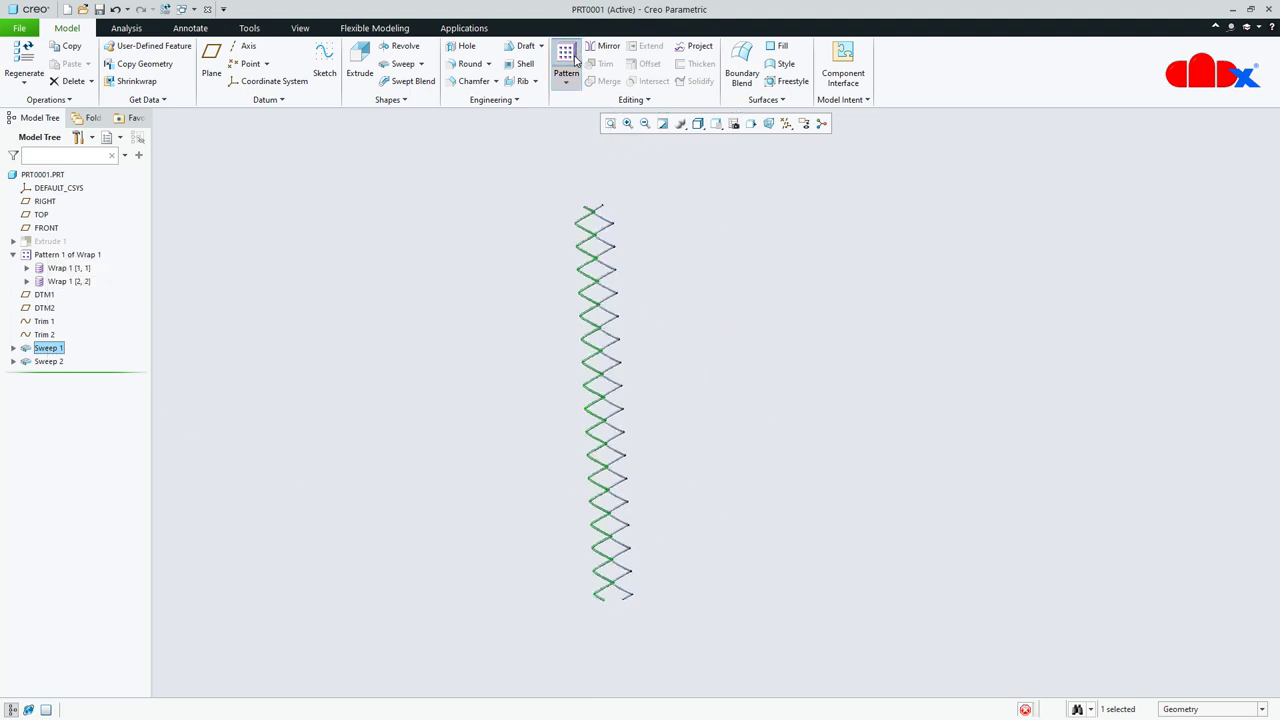
pyautogui.click(566, 55)
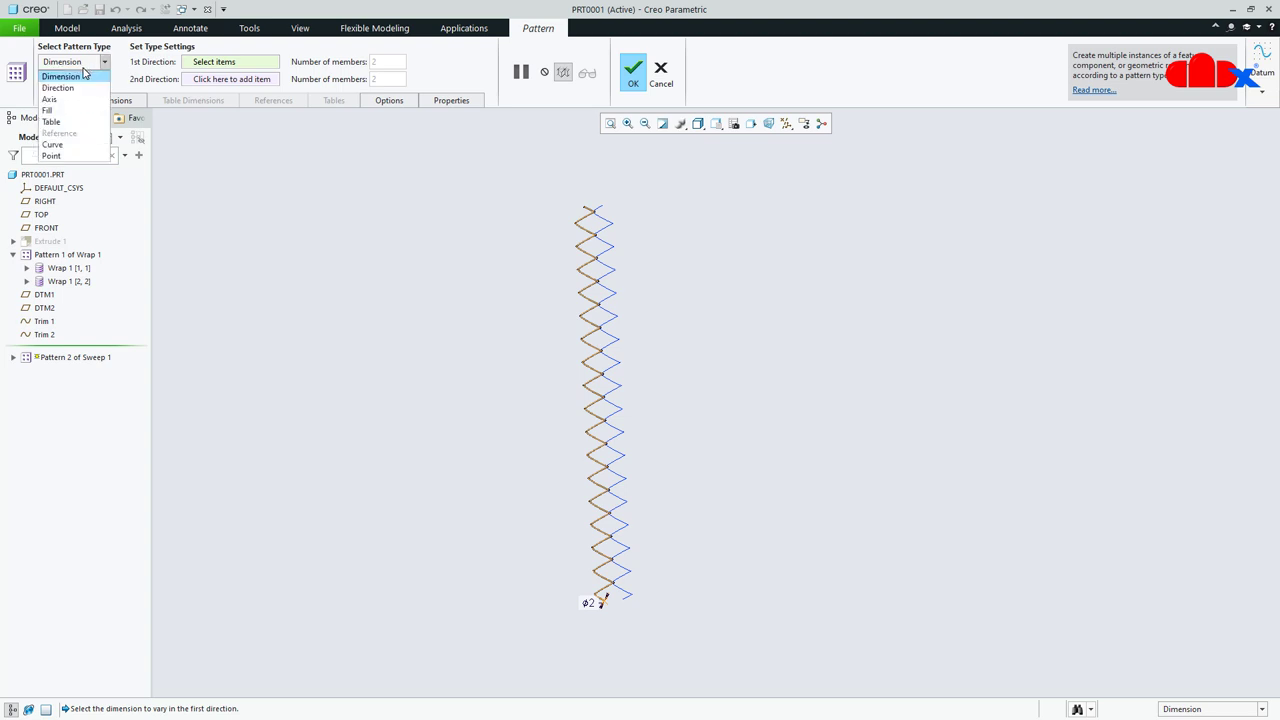
pyautogui.click(57, 88)
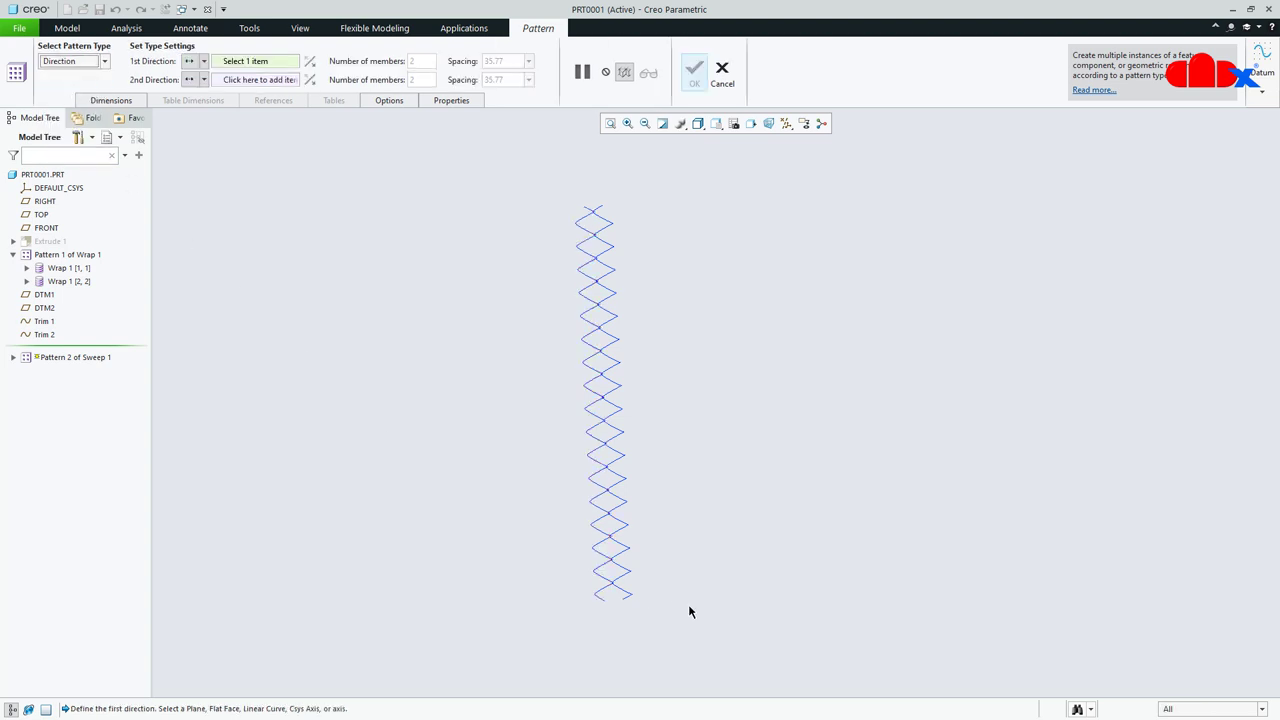
pyautogui.click(788, 123)
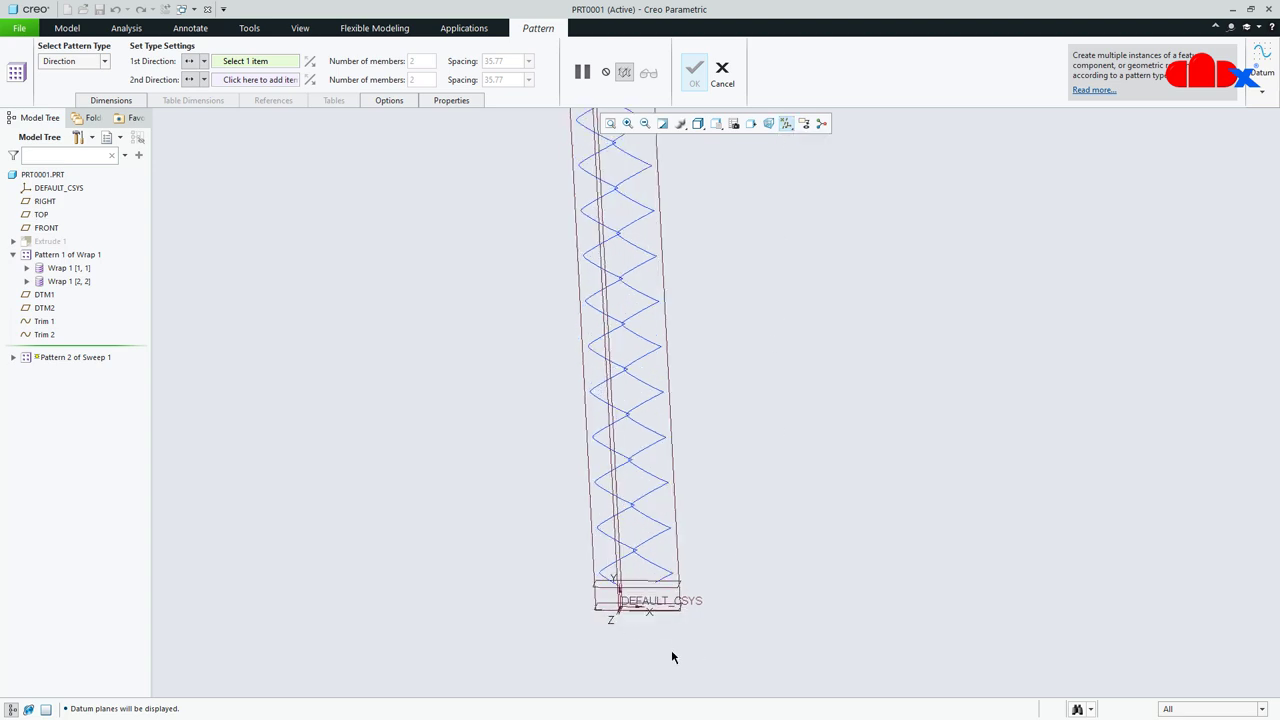
pyautogui.click(44, 201)
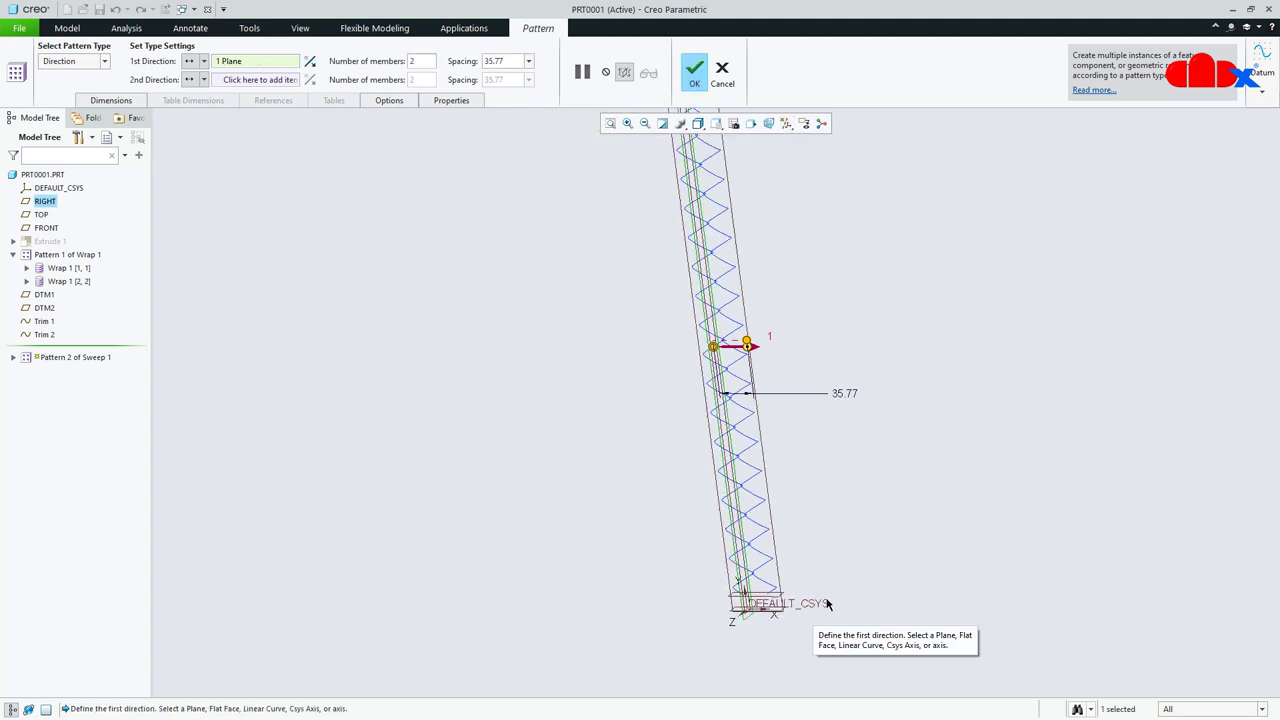
pyautogui.doubleClick(844, 392)
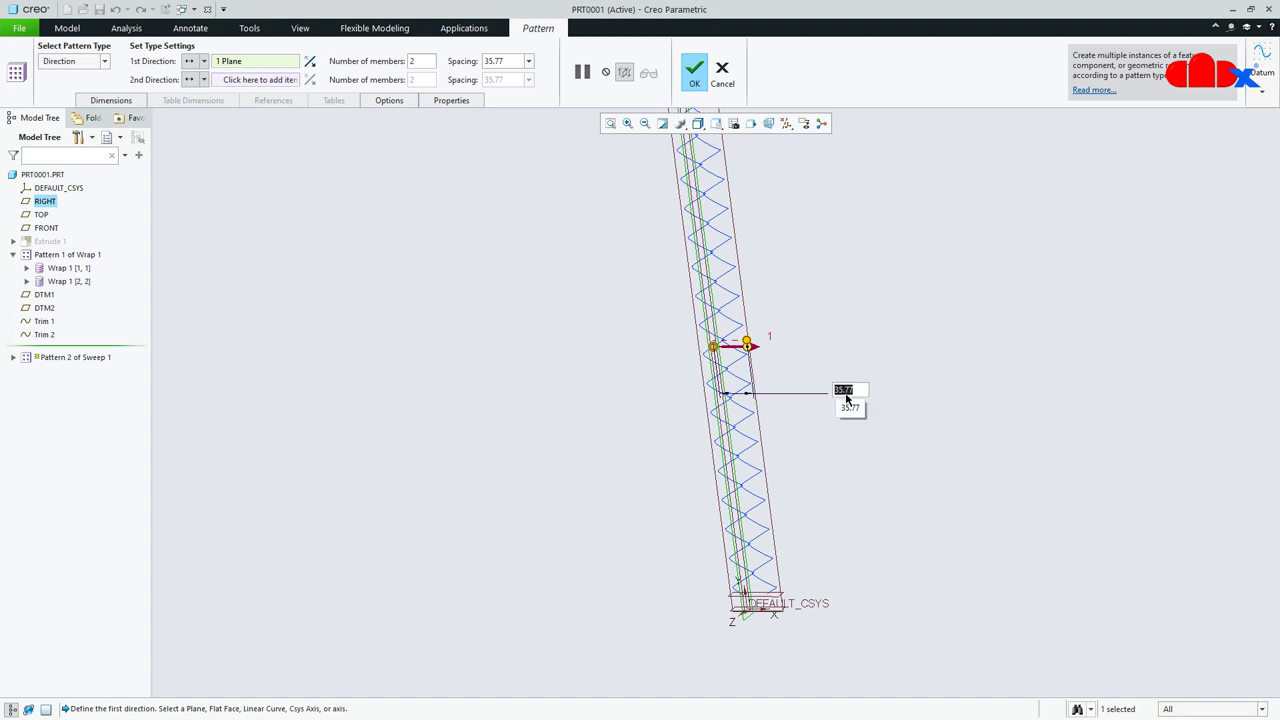
pyautogui.write('44.00')
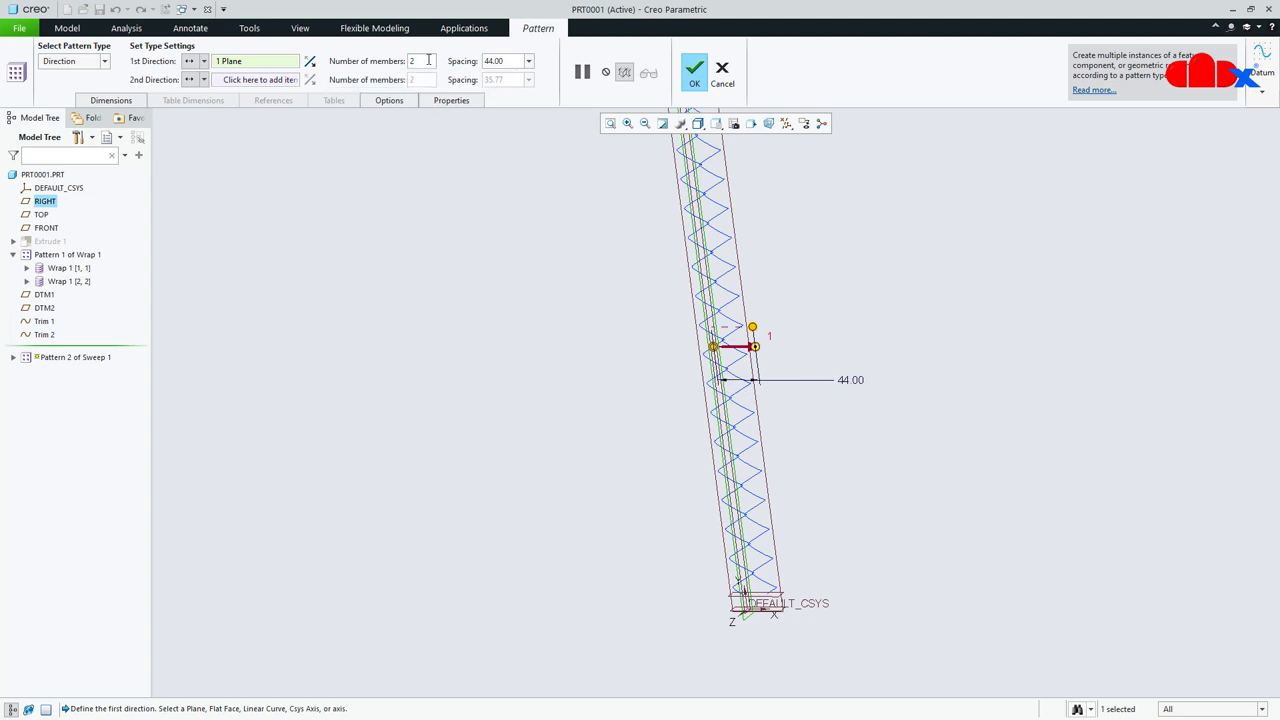
pyautogui.write('20')
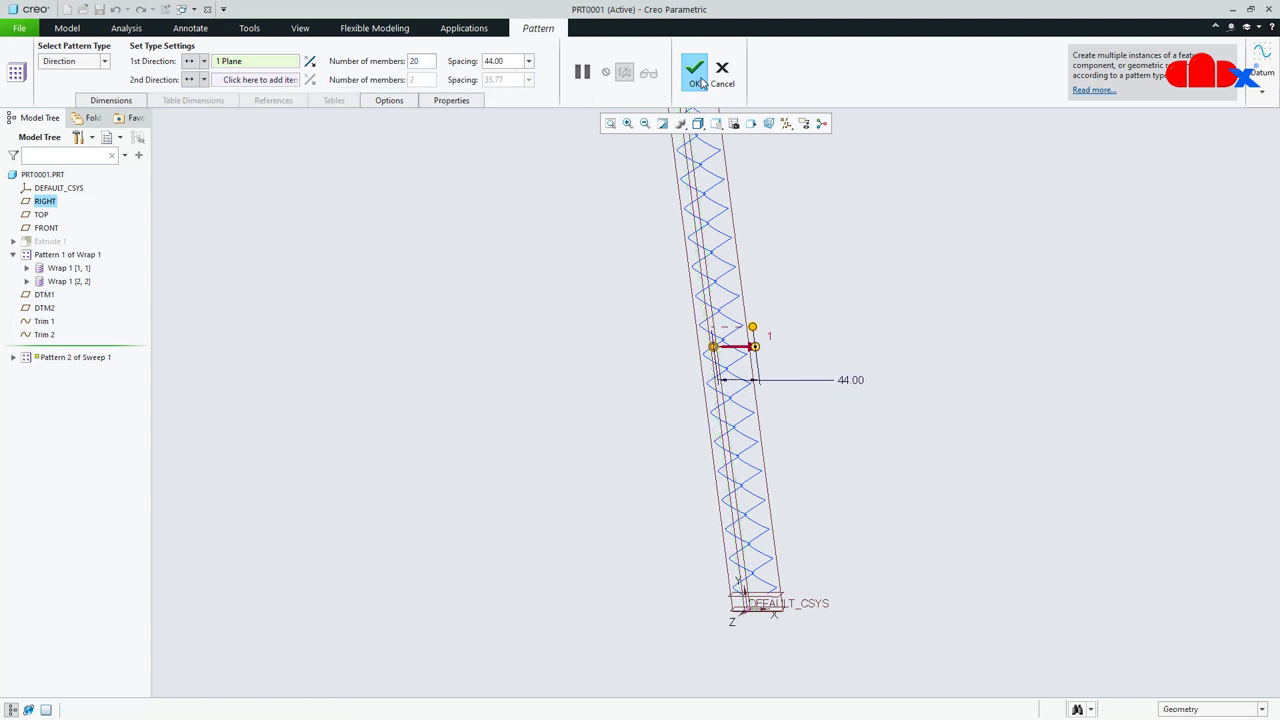
pyautogui.click(694, 69)
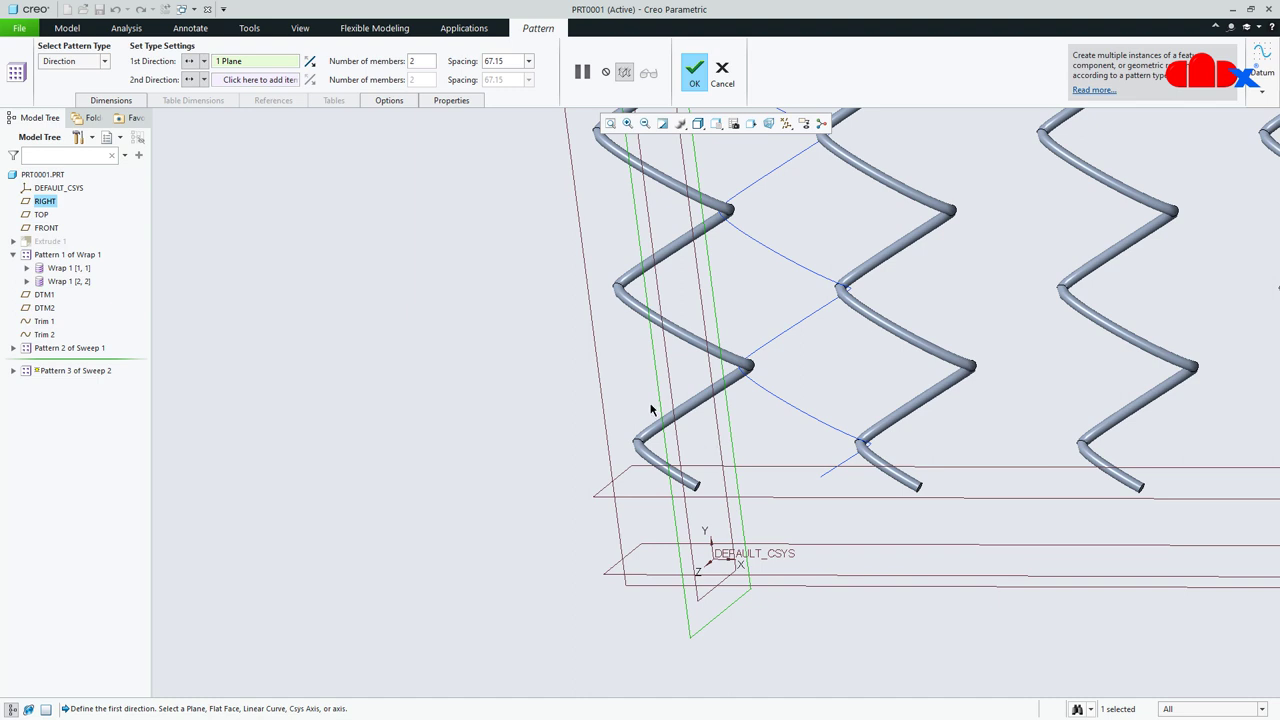
# - Direction-pattern Sweep 2 with 20 members at 44.00 mm spacing
pyautogui.click(528, 61)
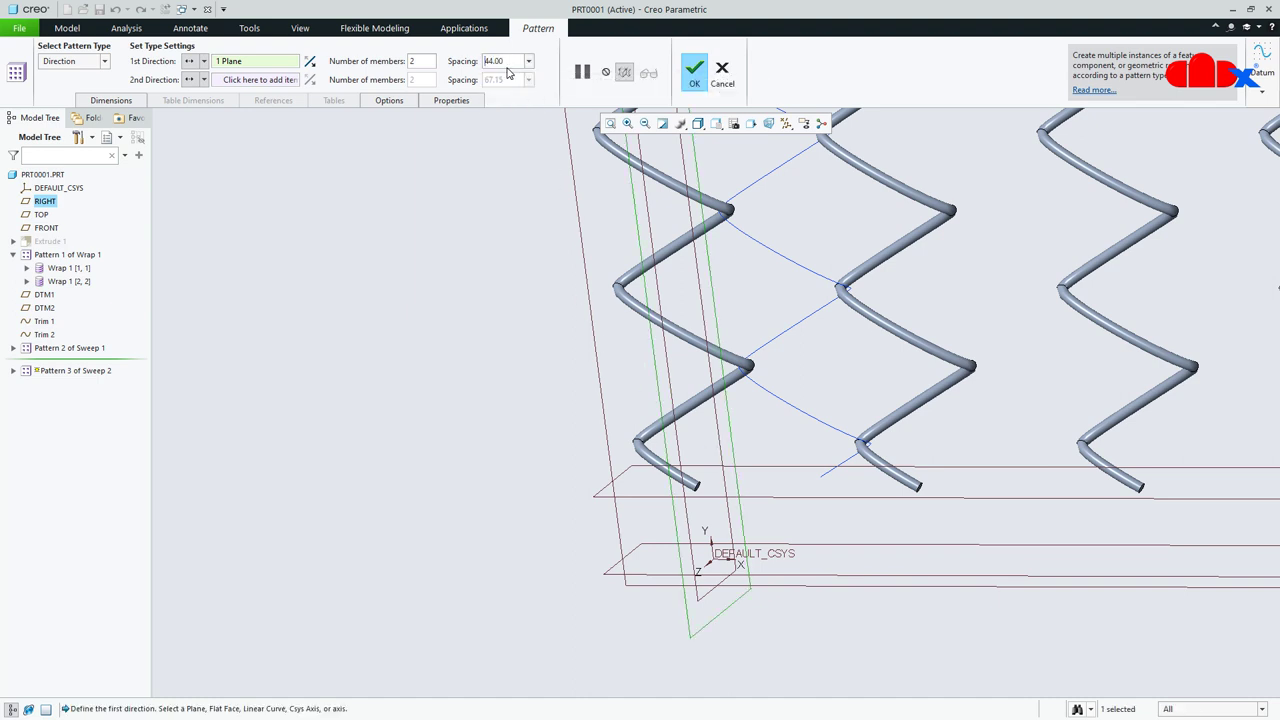
pyautogui.click(412, 61)
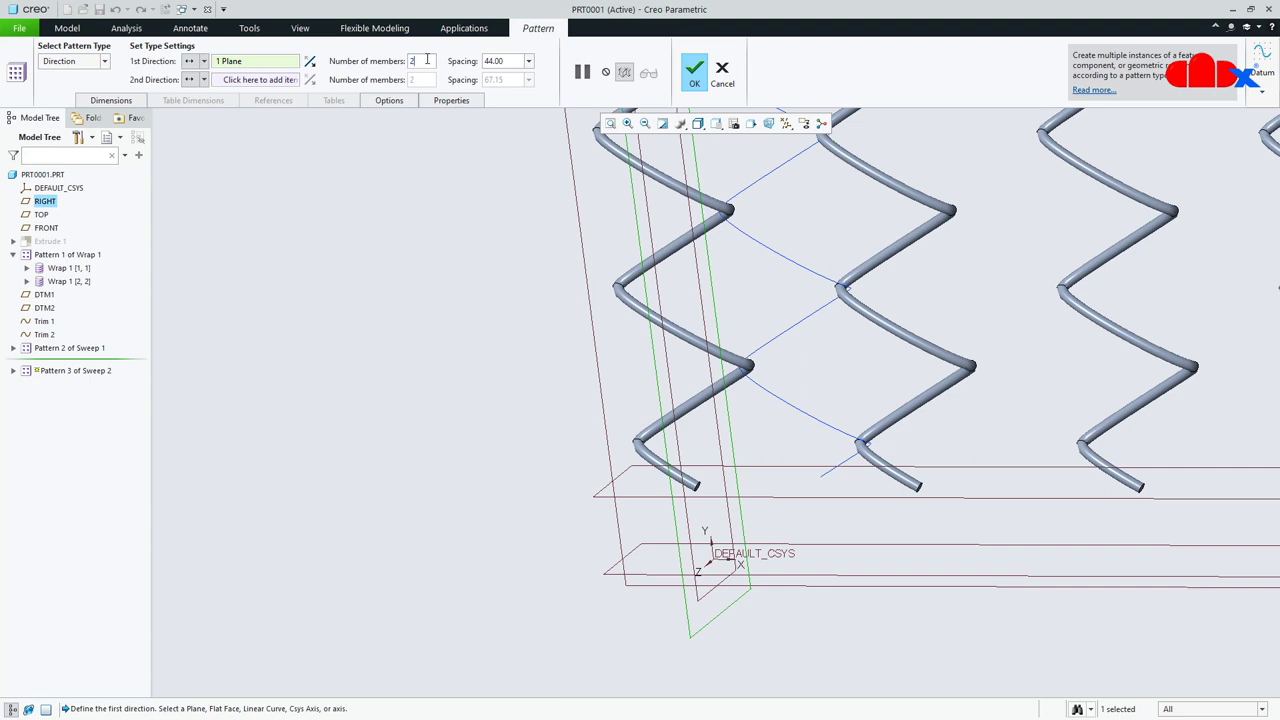
pyautogui.write('20')
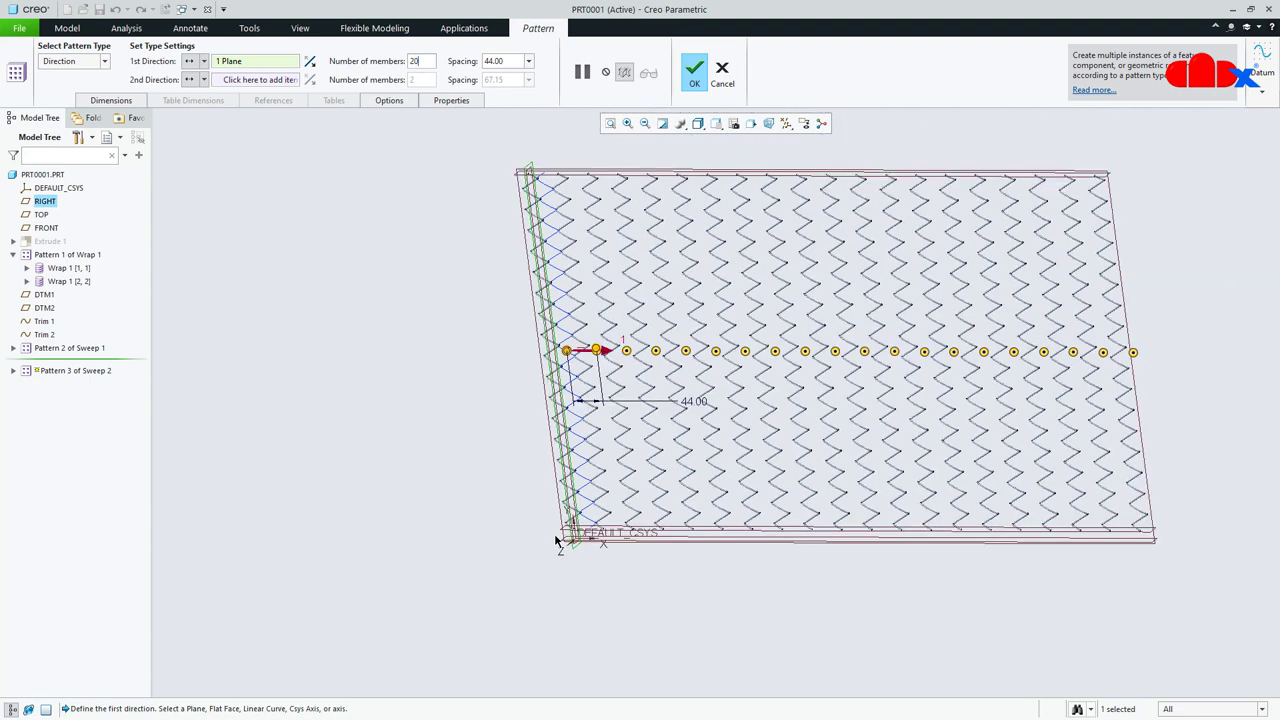
pyautogui.click(694, 69)
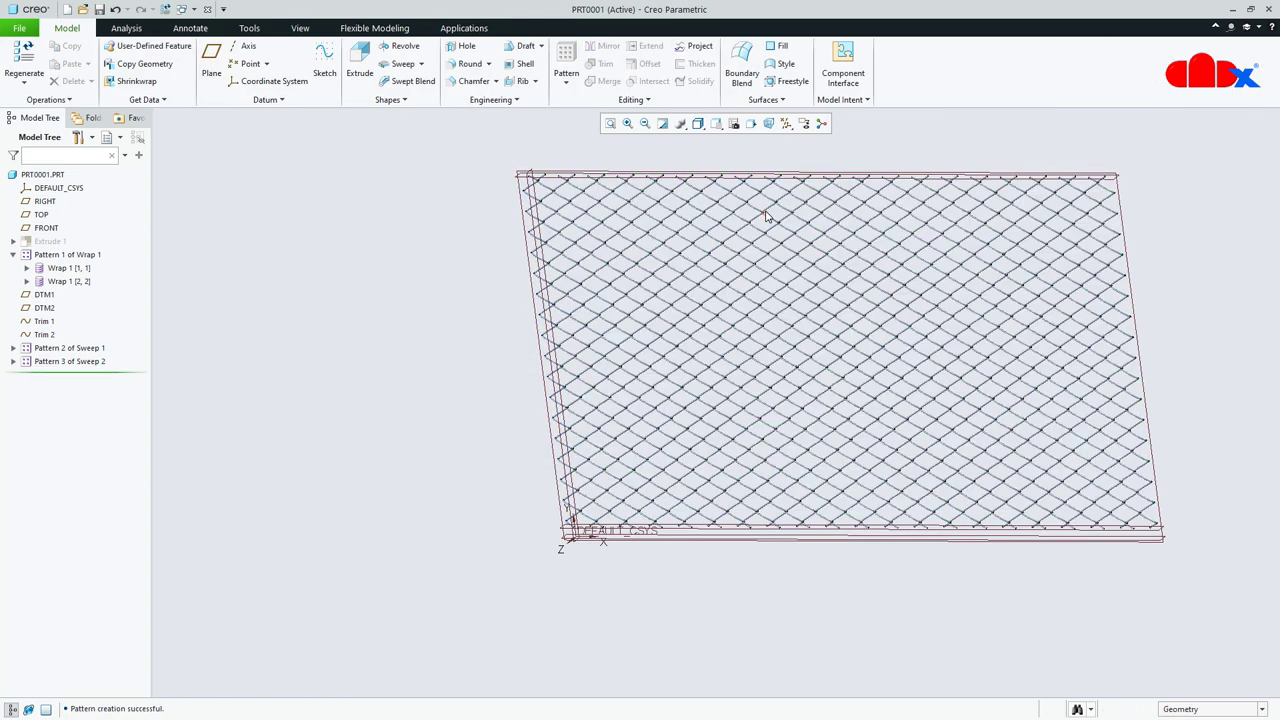
# - Toggle datum plane display and switch to a standard saved orientation of the mesh
pyautogui.click(786, 123)
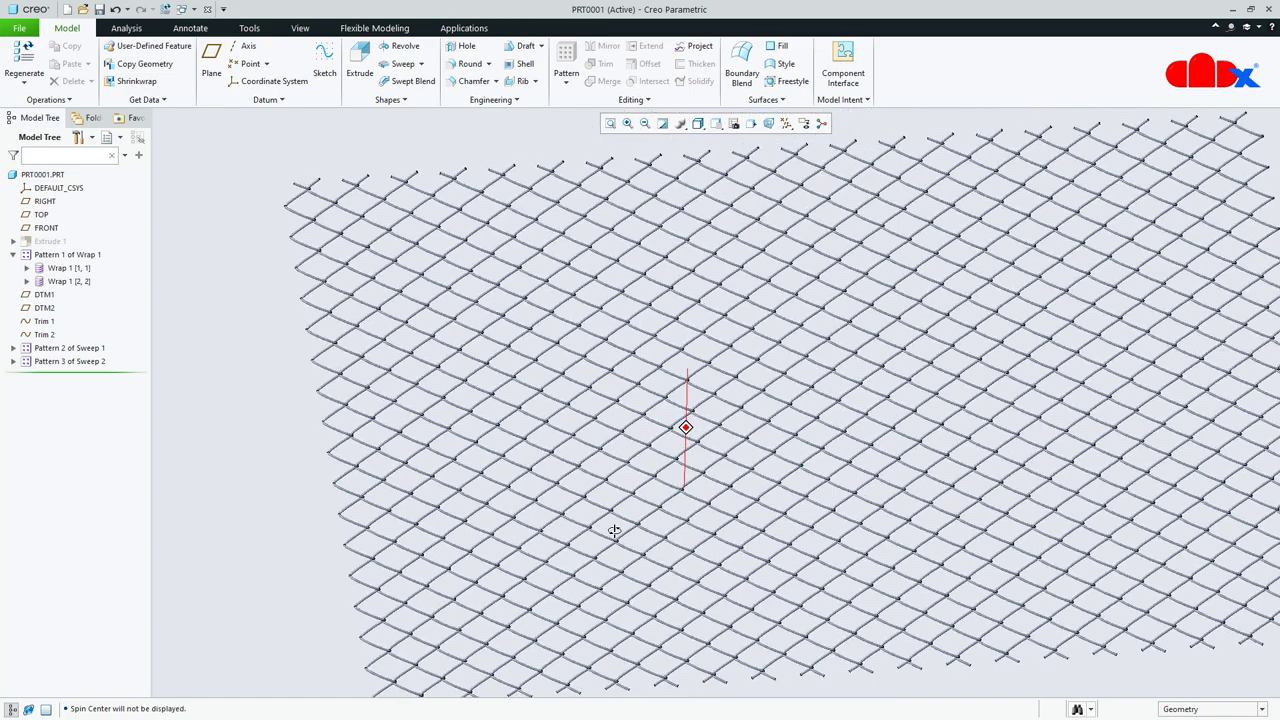
pyautogui.click(717, 123)
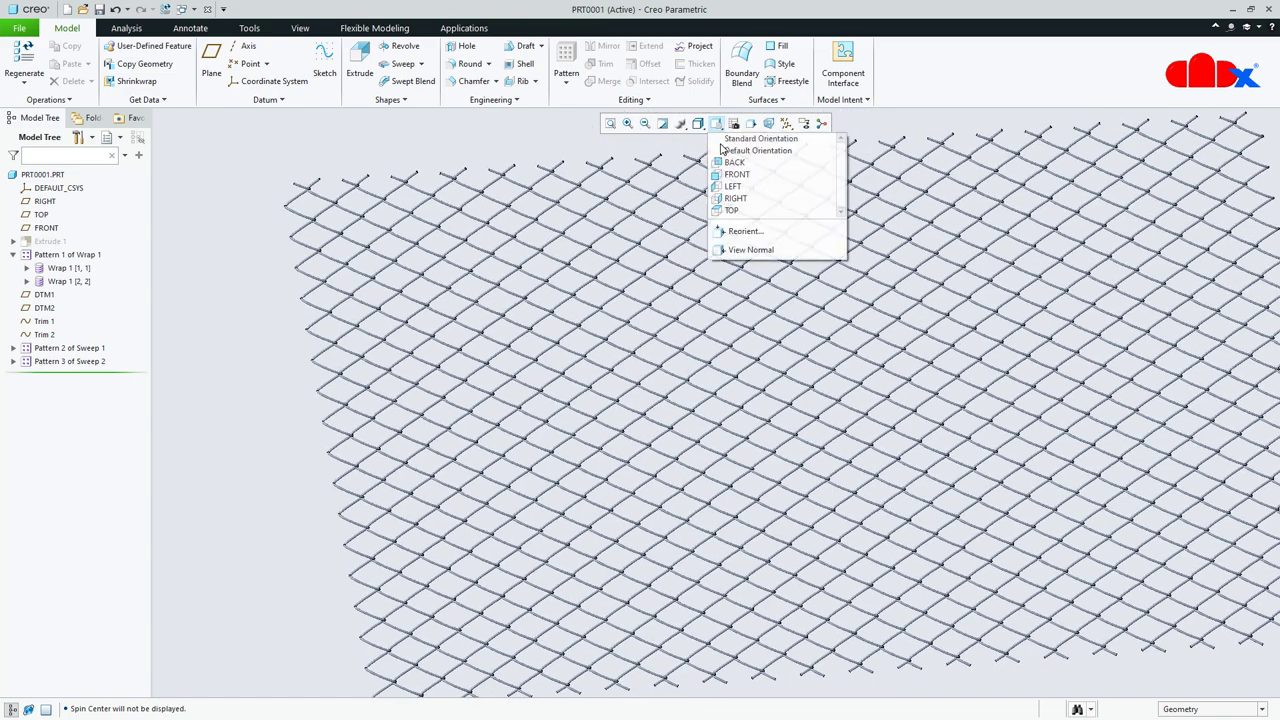
pyautogui.click(760, 138)
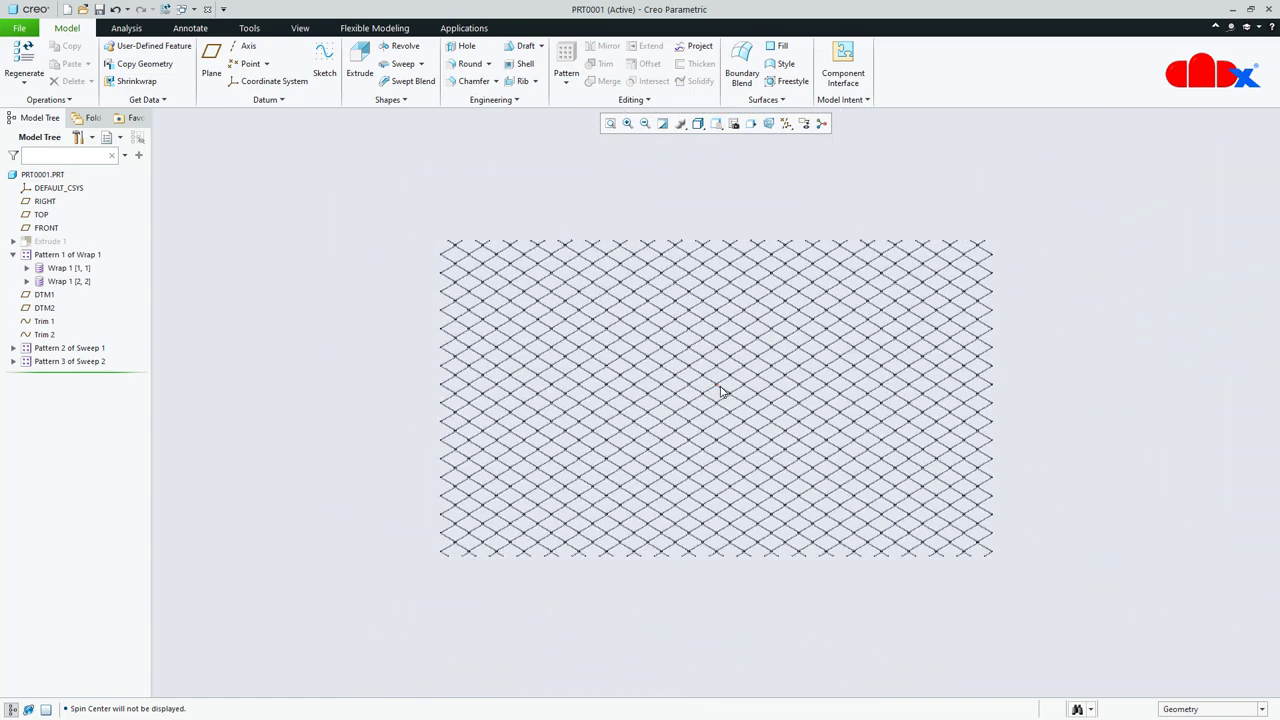